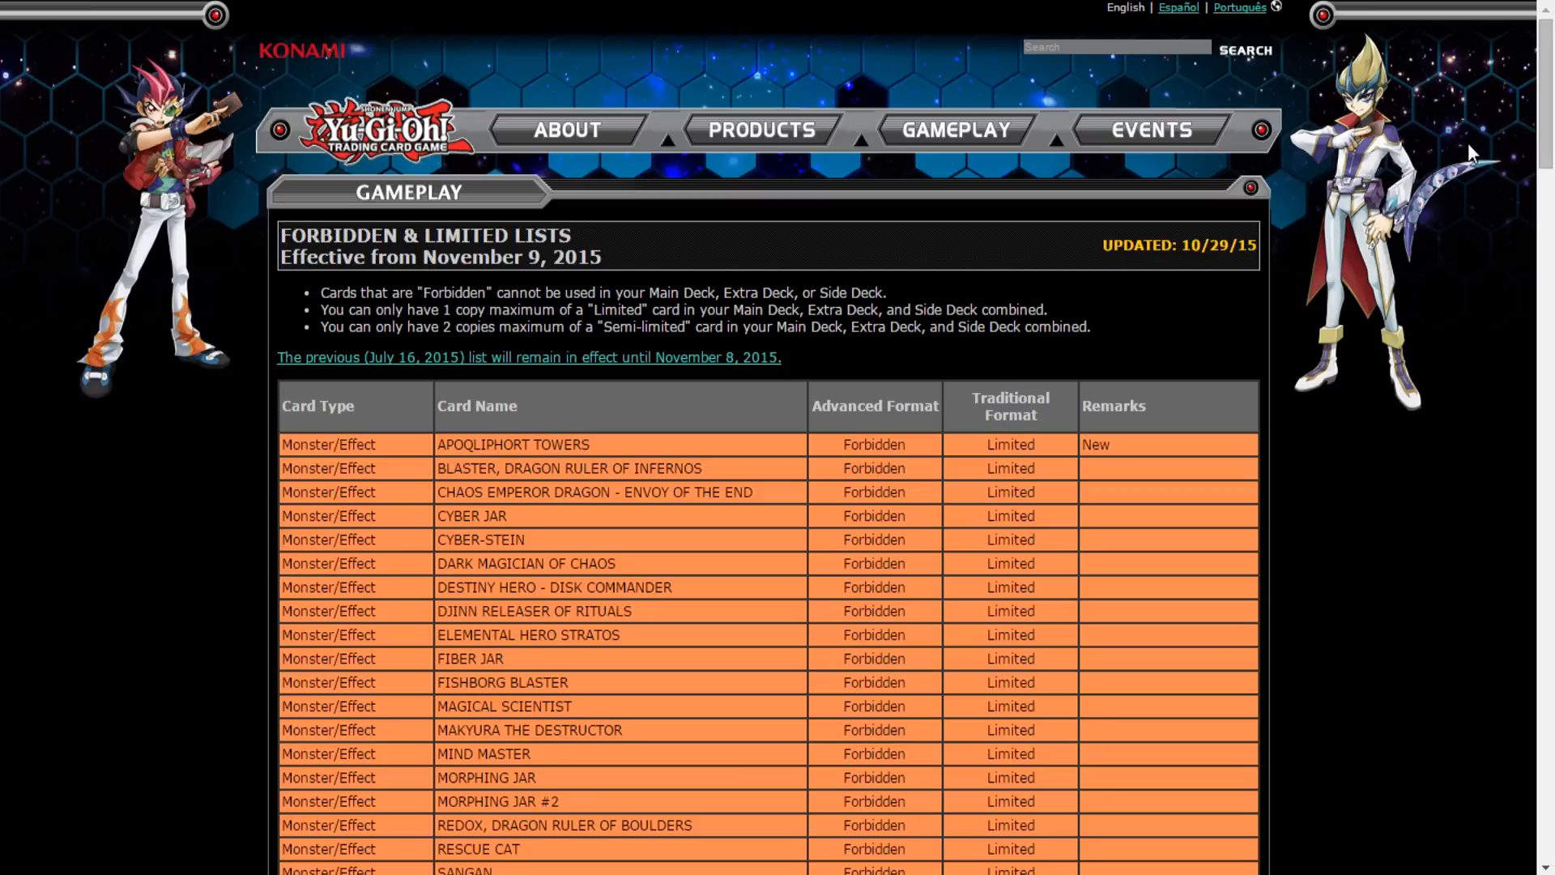
# Scroll down through the Limited monster, spell and trap cards to reach the Semi-Limited section
pyautogui.scroll(-3)
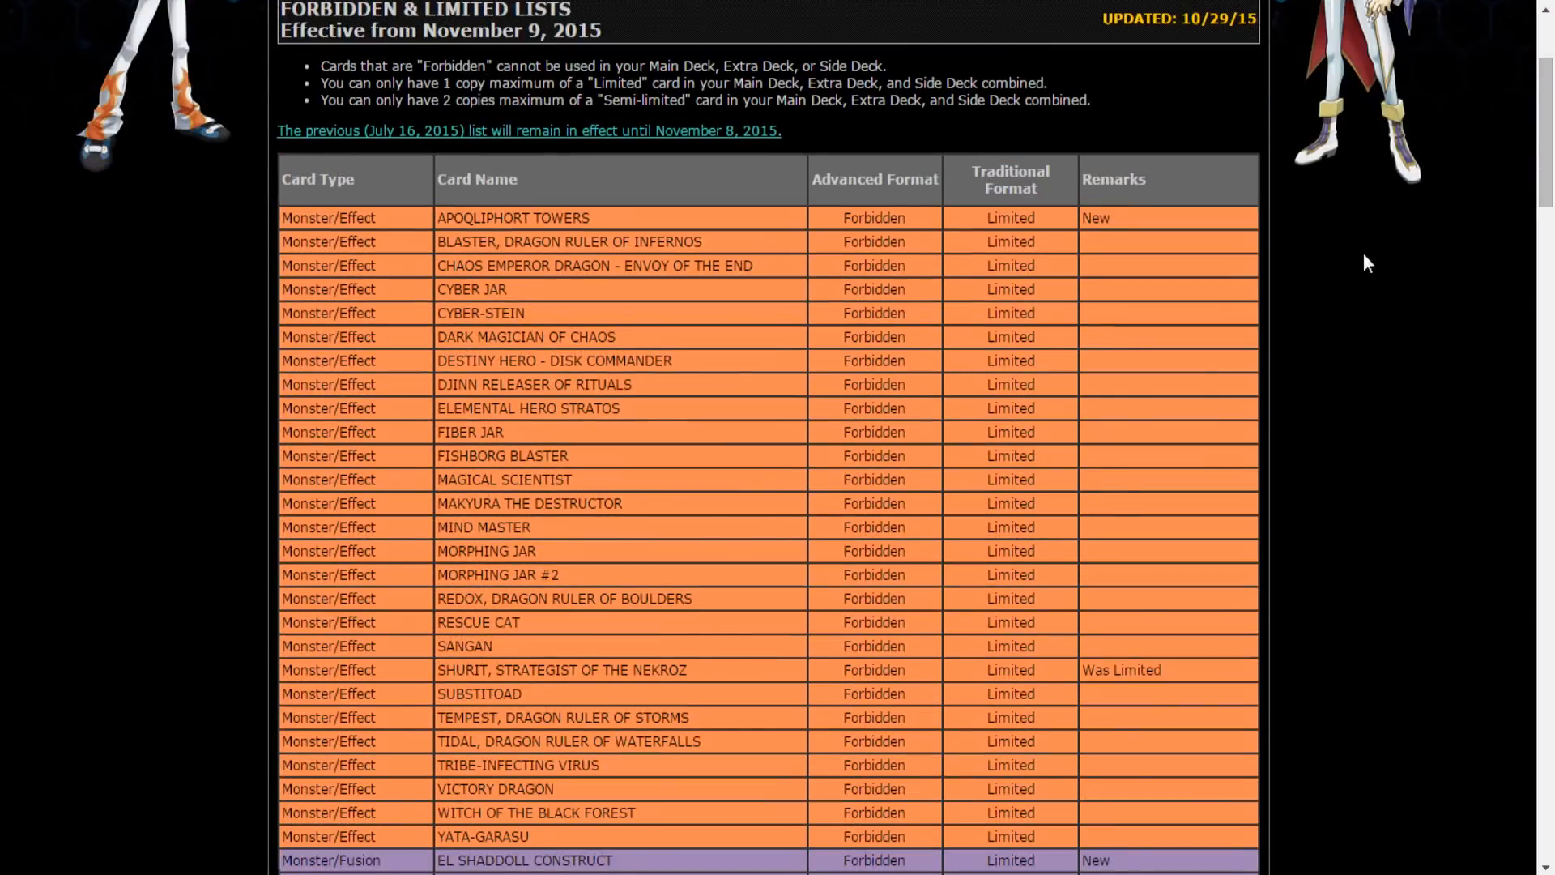
pyautogui.moveTo(1237, 402)
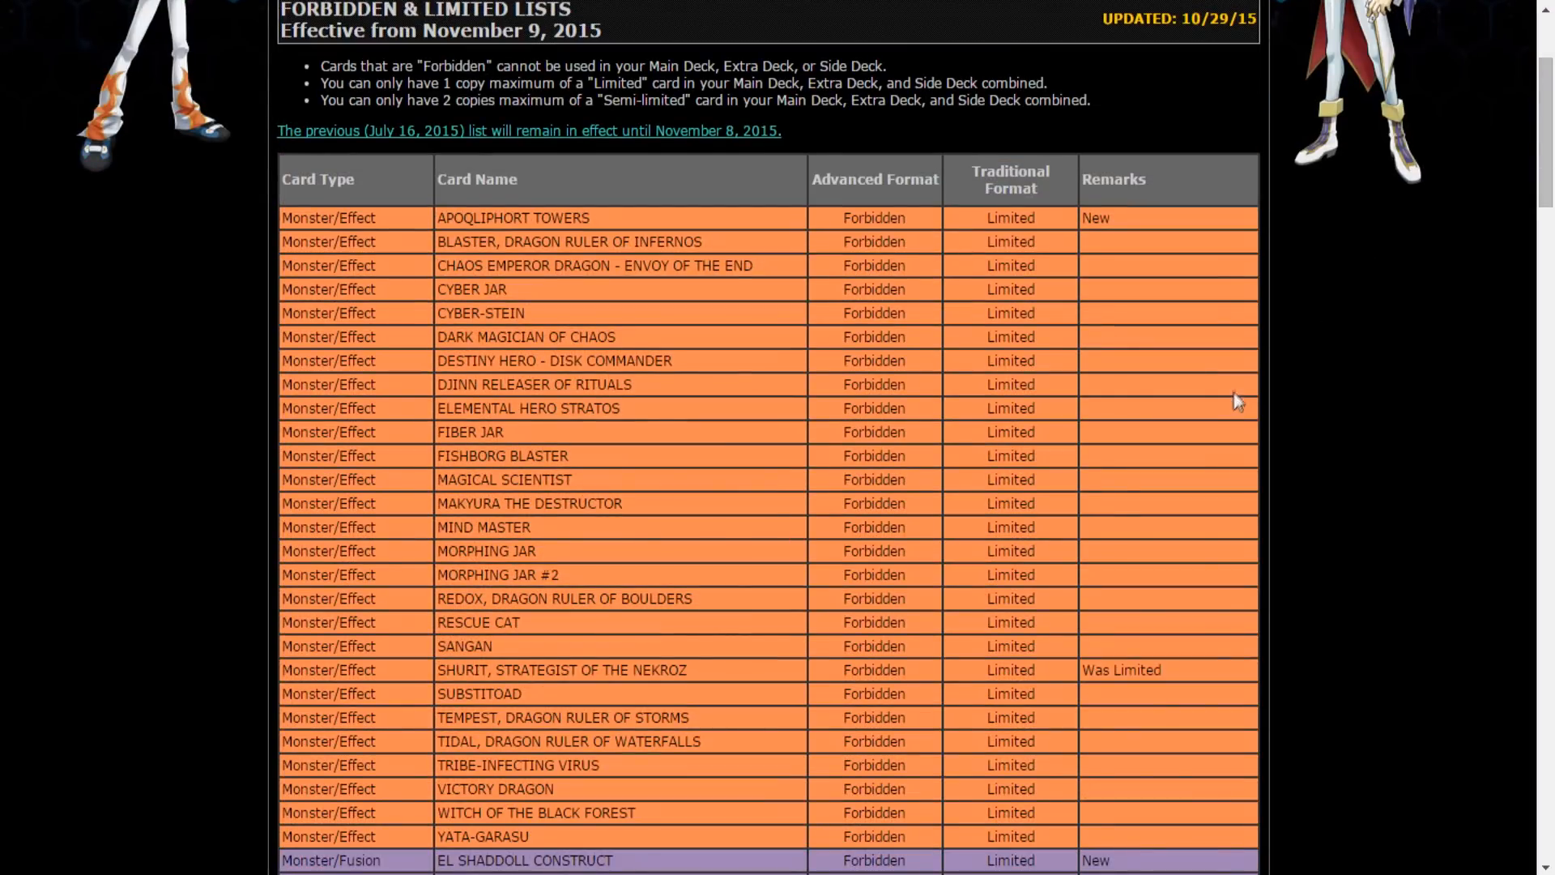
pyautogui.scroll(-3)
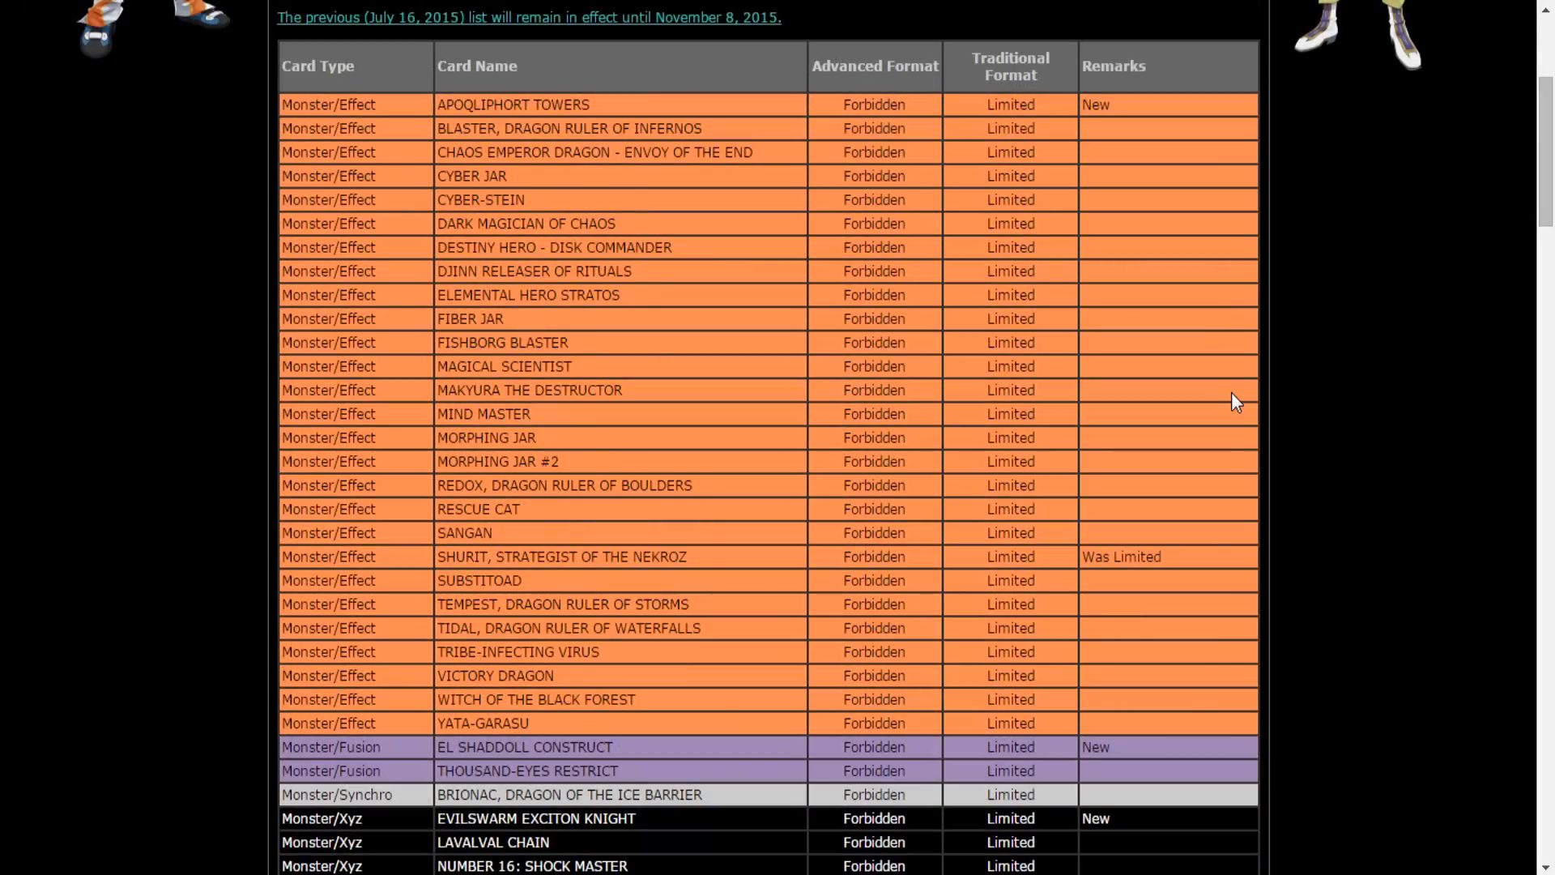
pyautogui.moveTo(1231, 417)
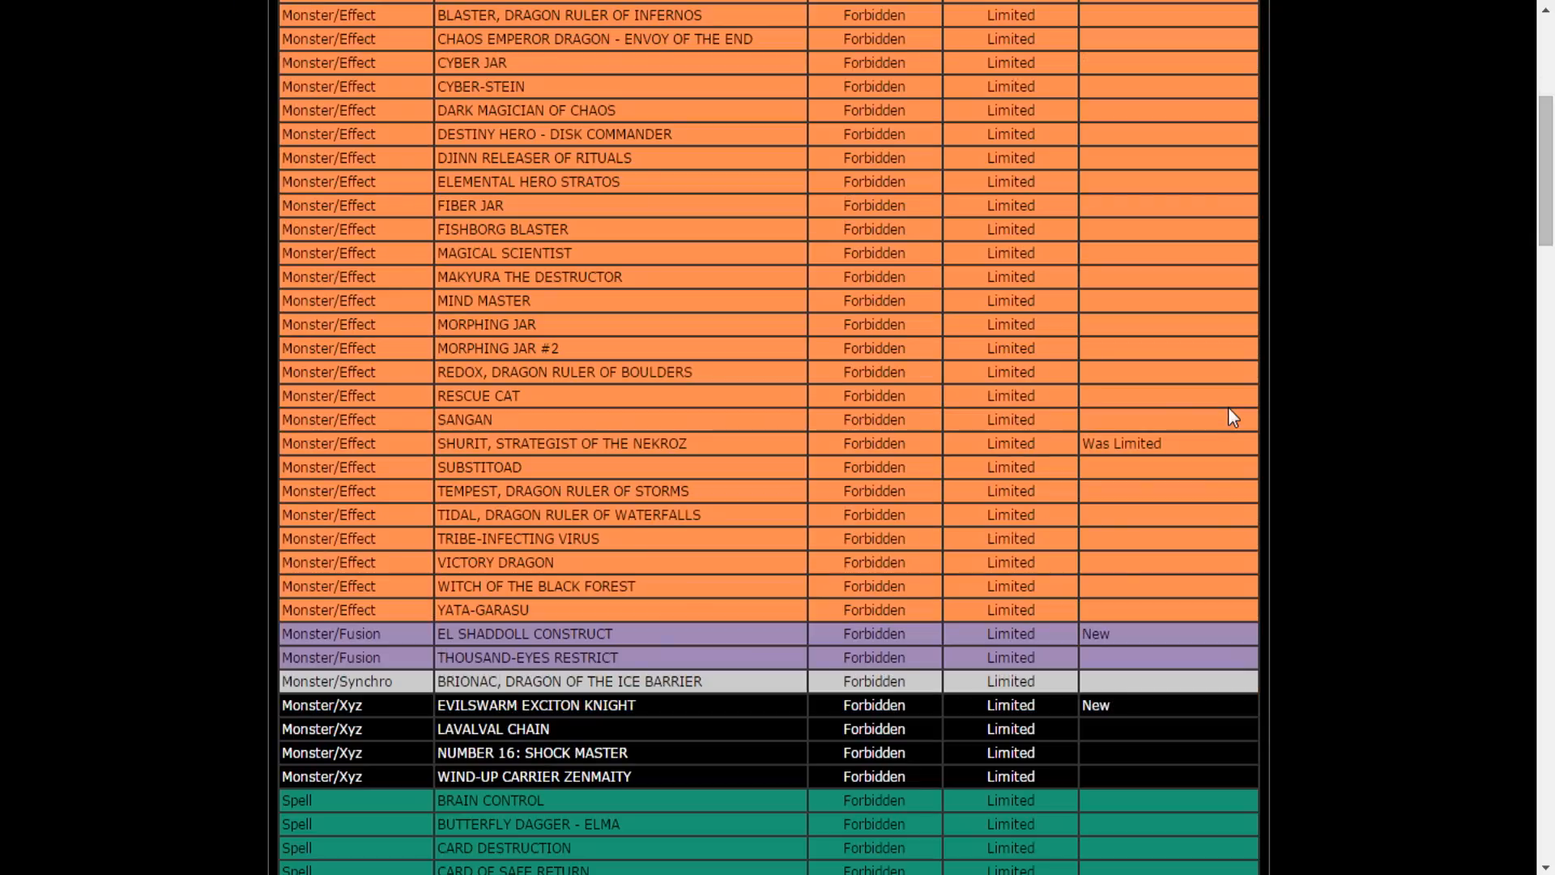
pyautogui.scroll(-3)
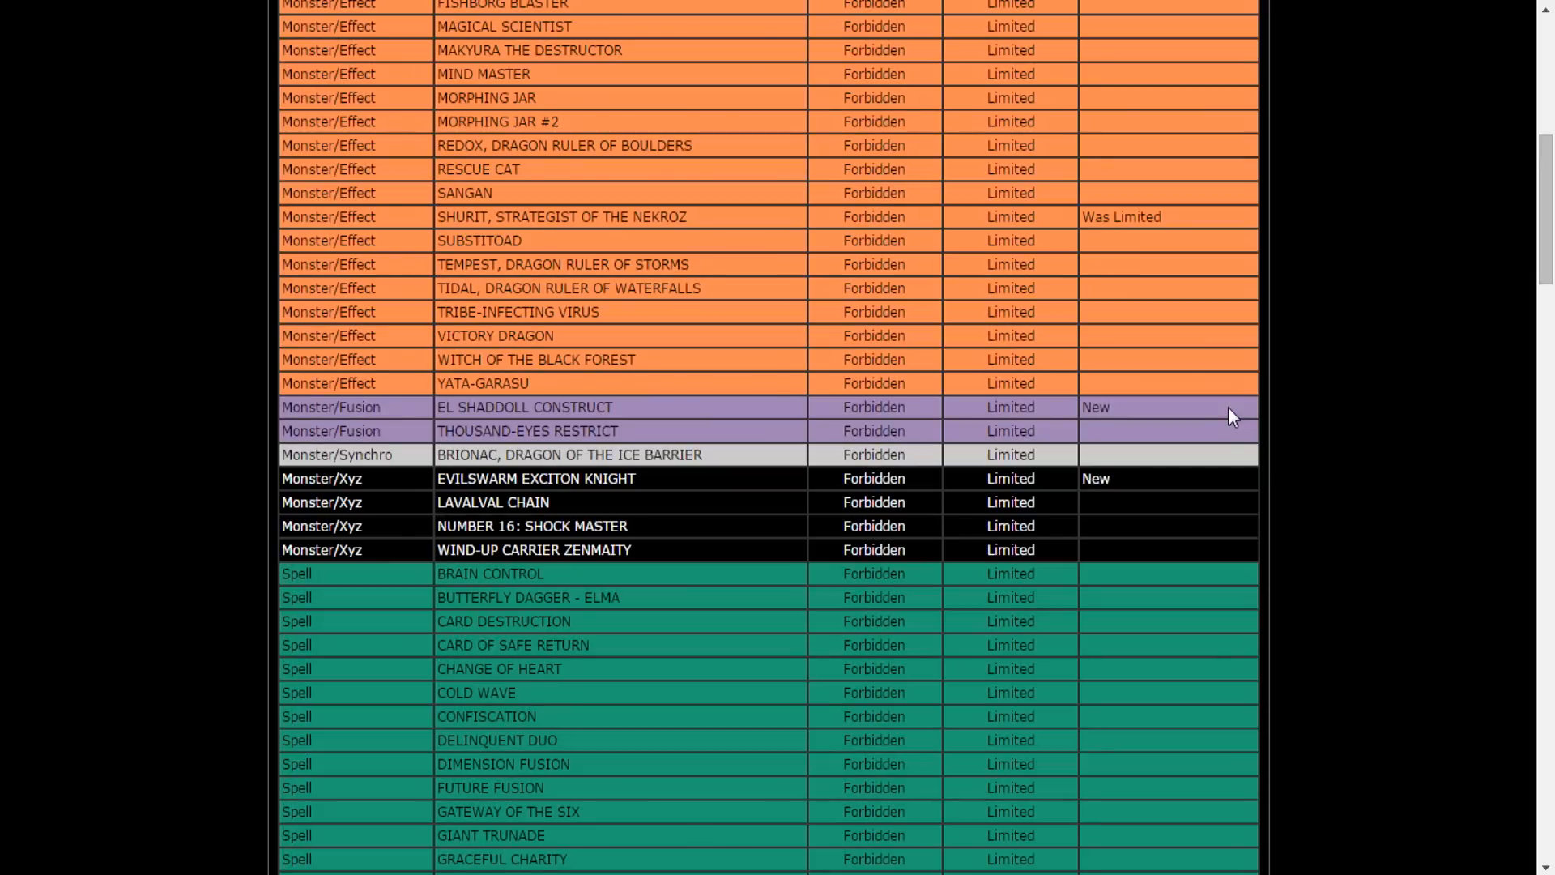
pyautogui.scroll(-3)
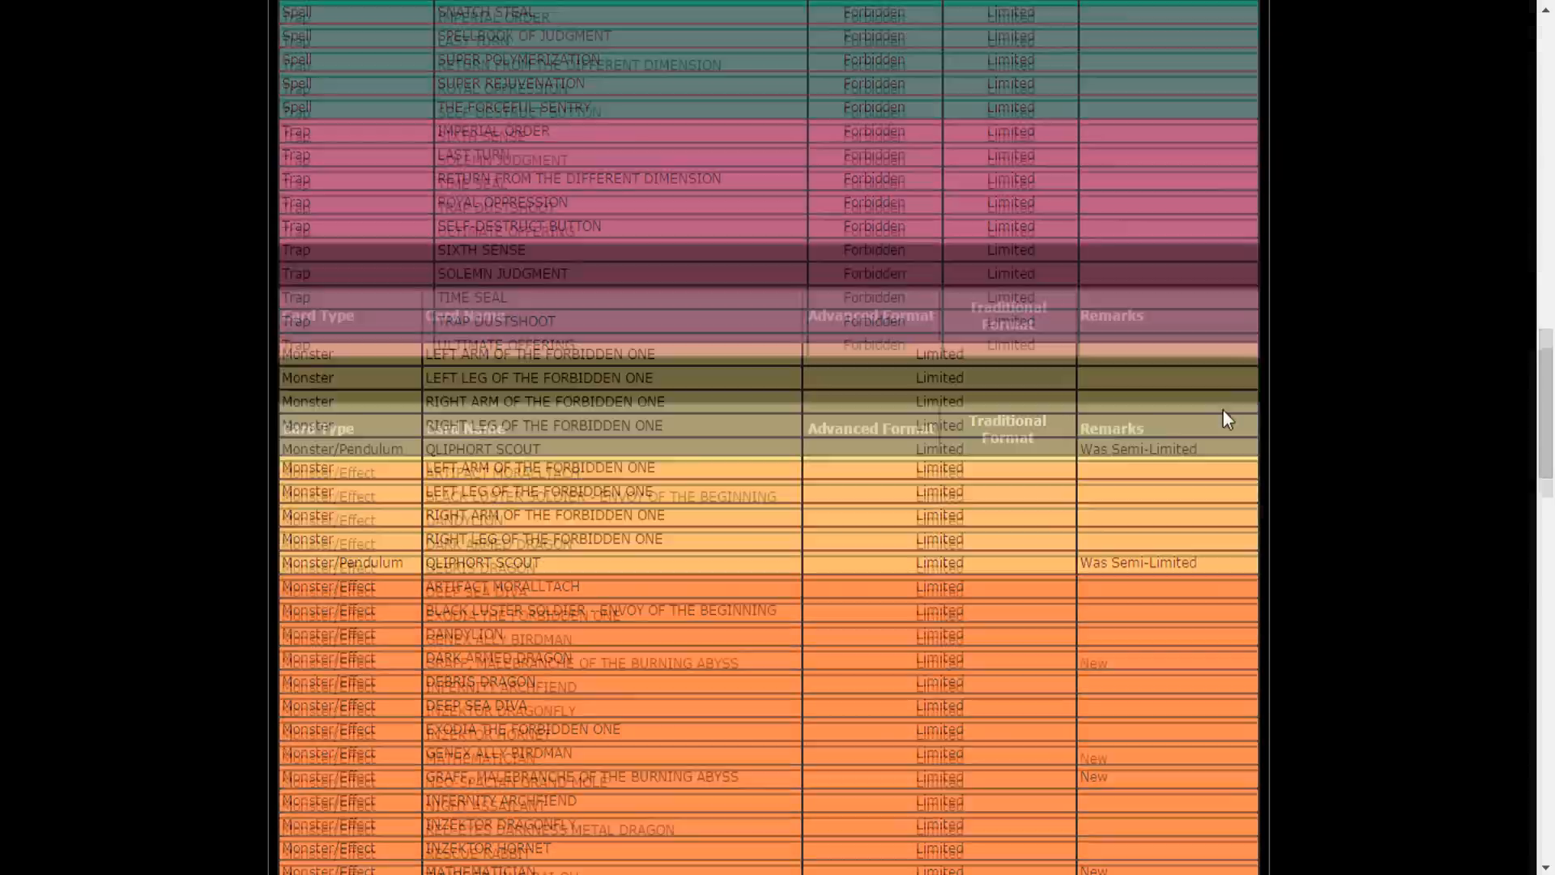
pyautogui.scroll(-3)
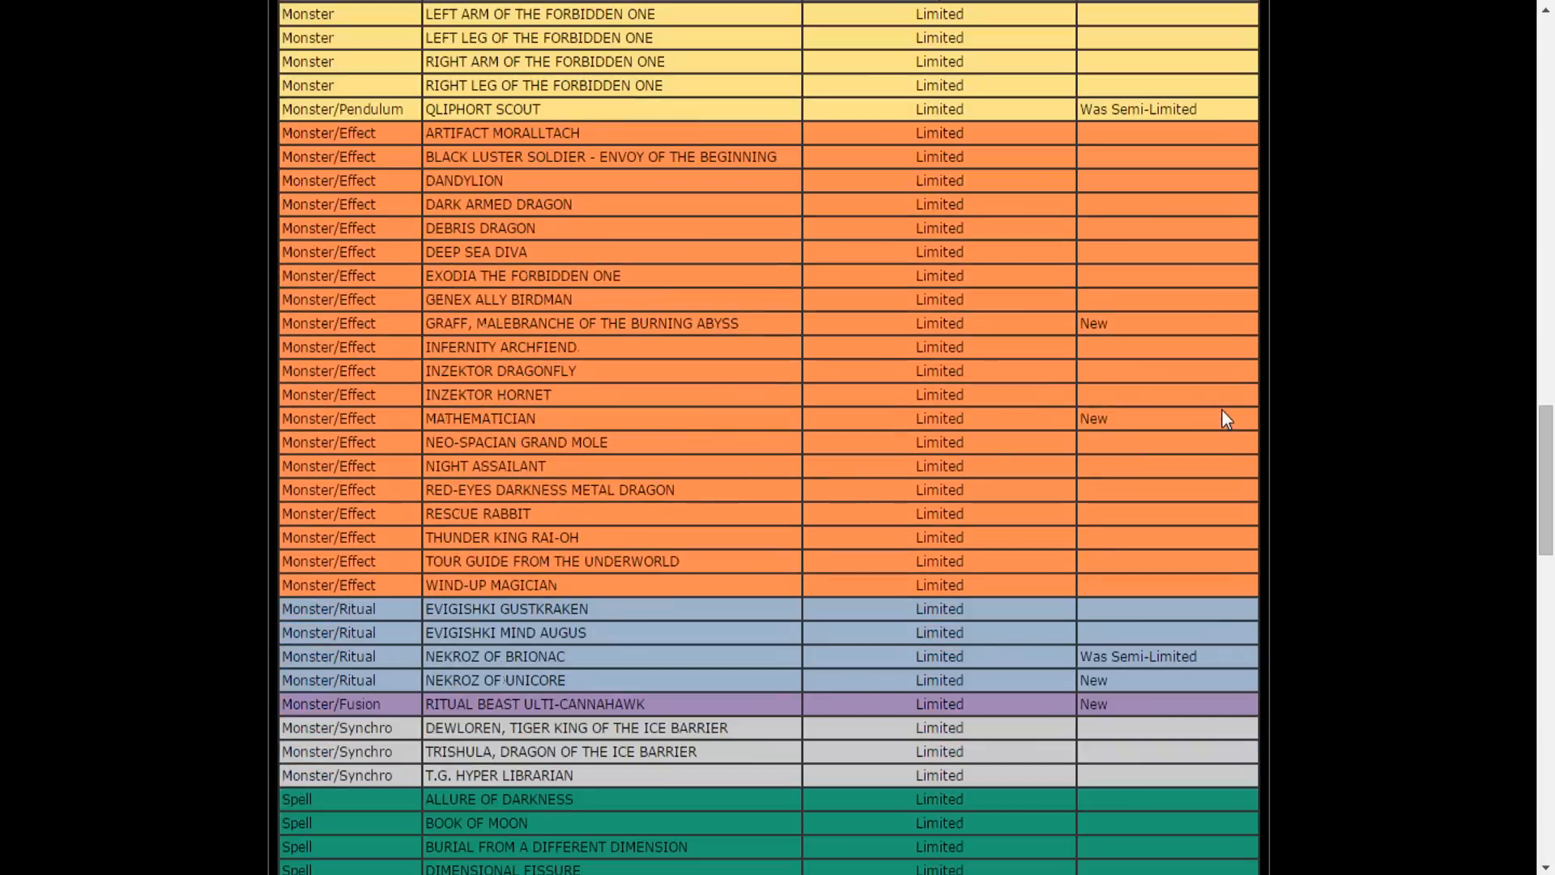
pyautogui.moveTo(1221, 418)
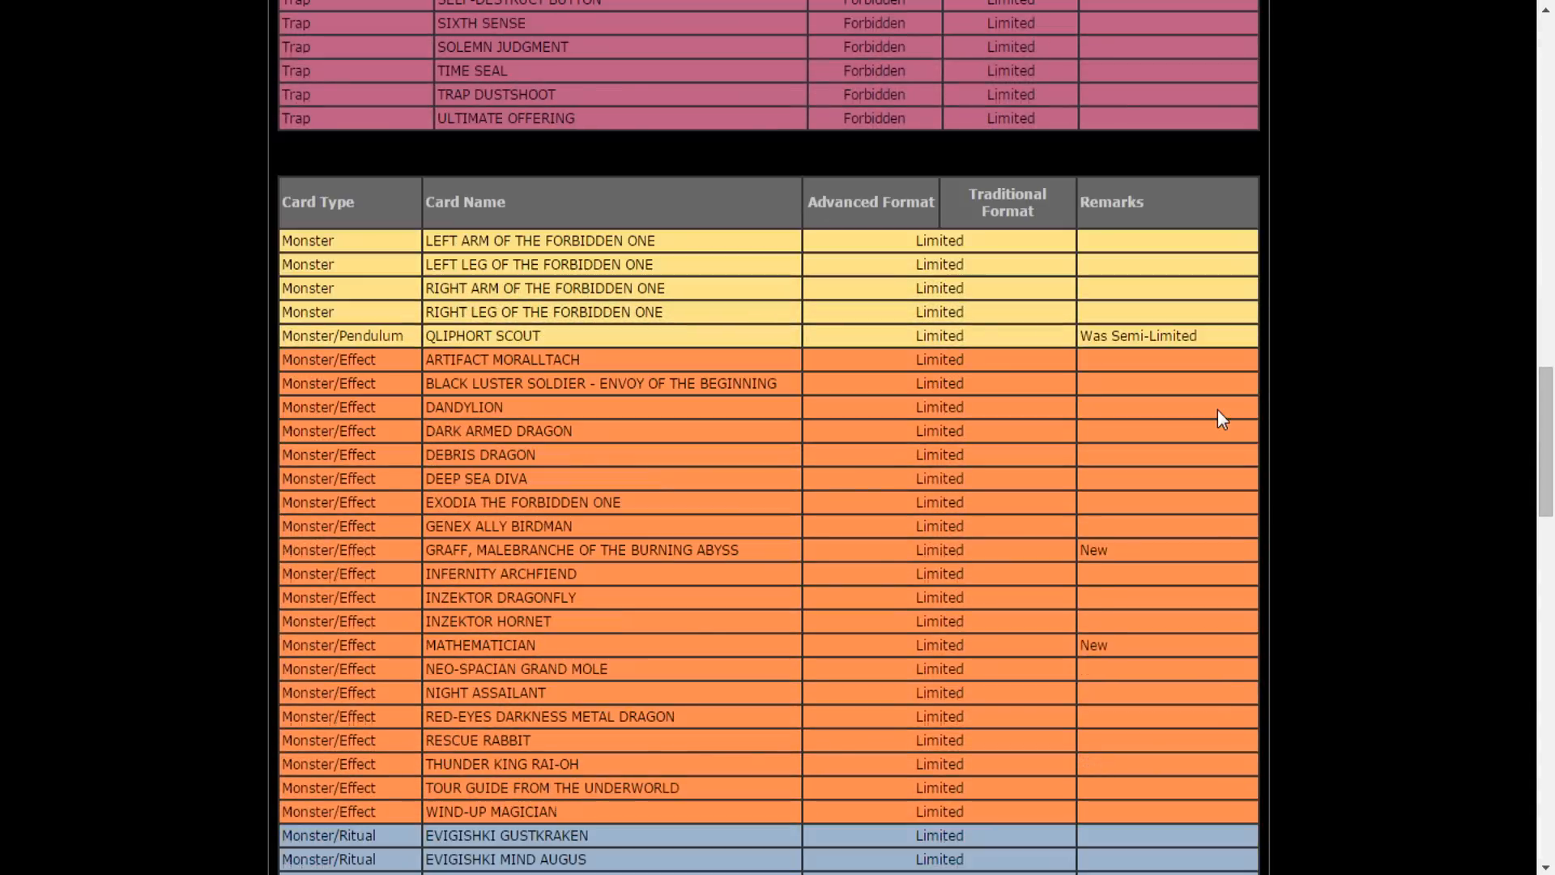
pyautogui.scroll(-3)
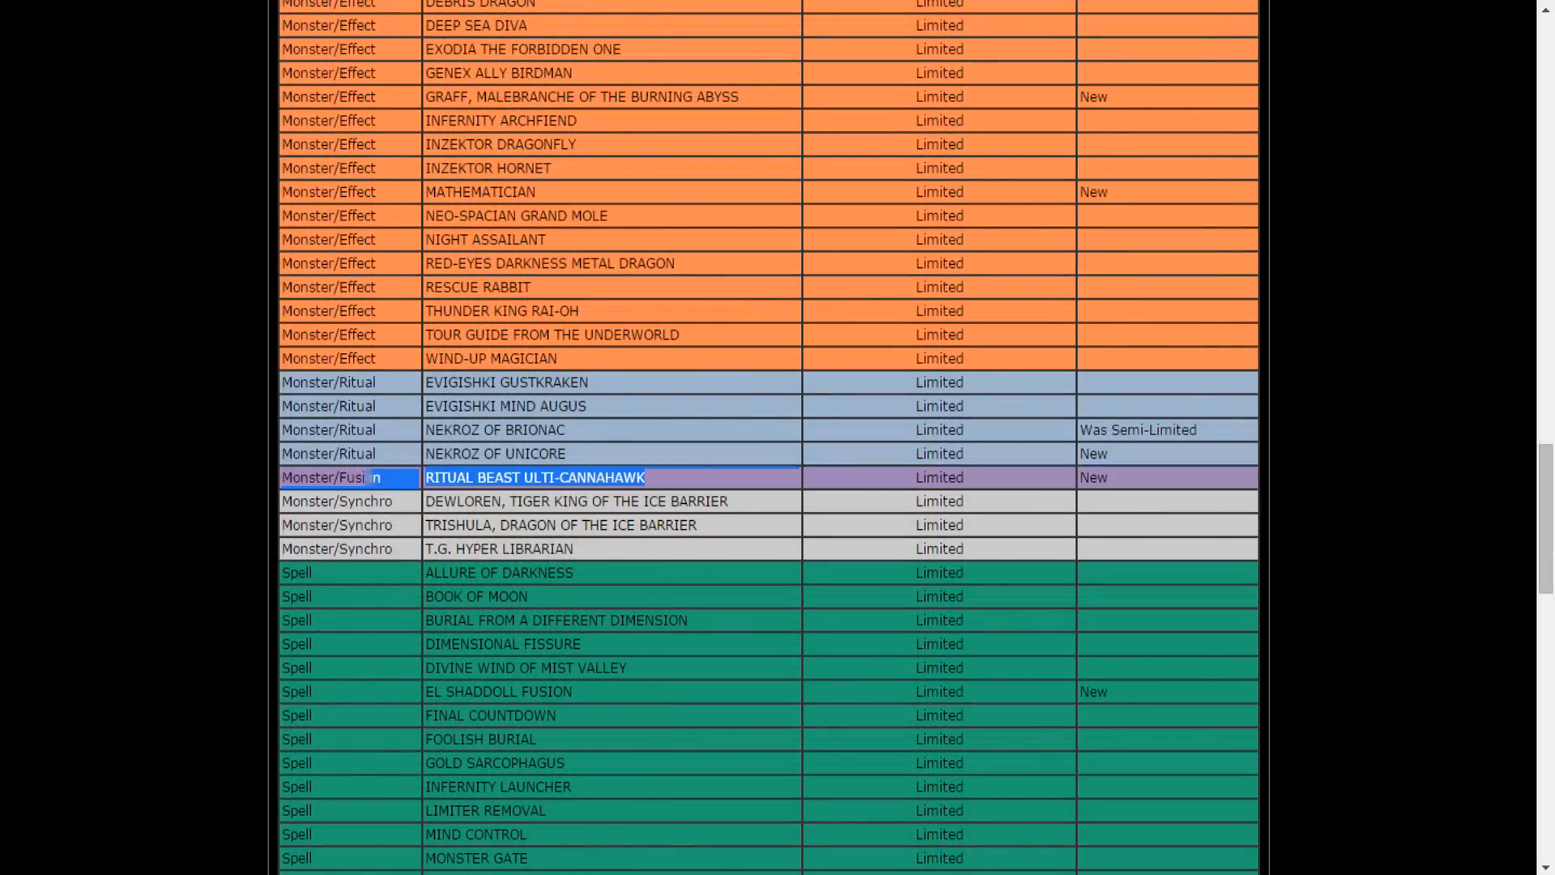
pyautogui.scroll(-3)
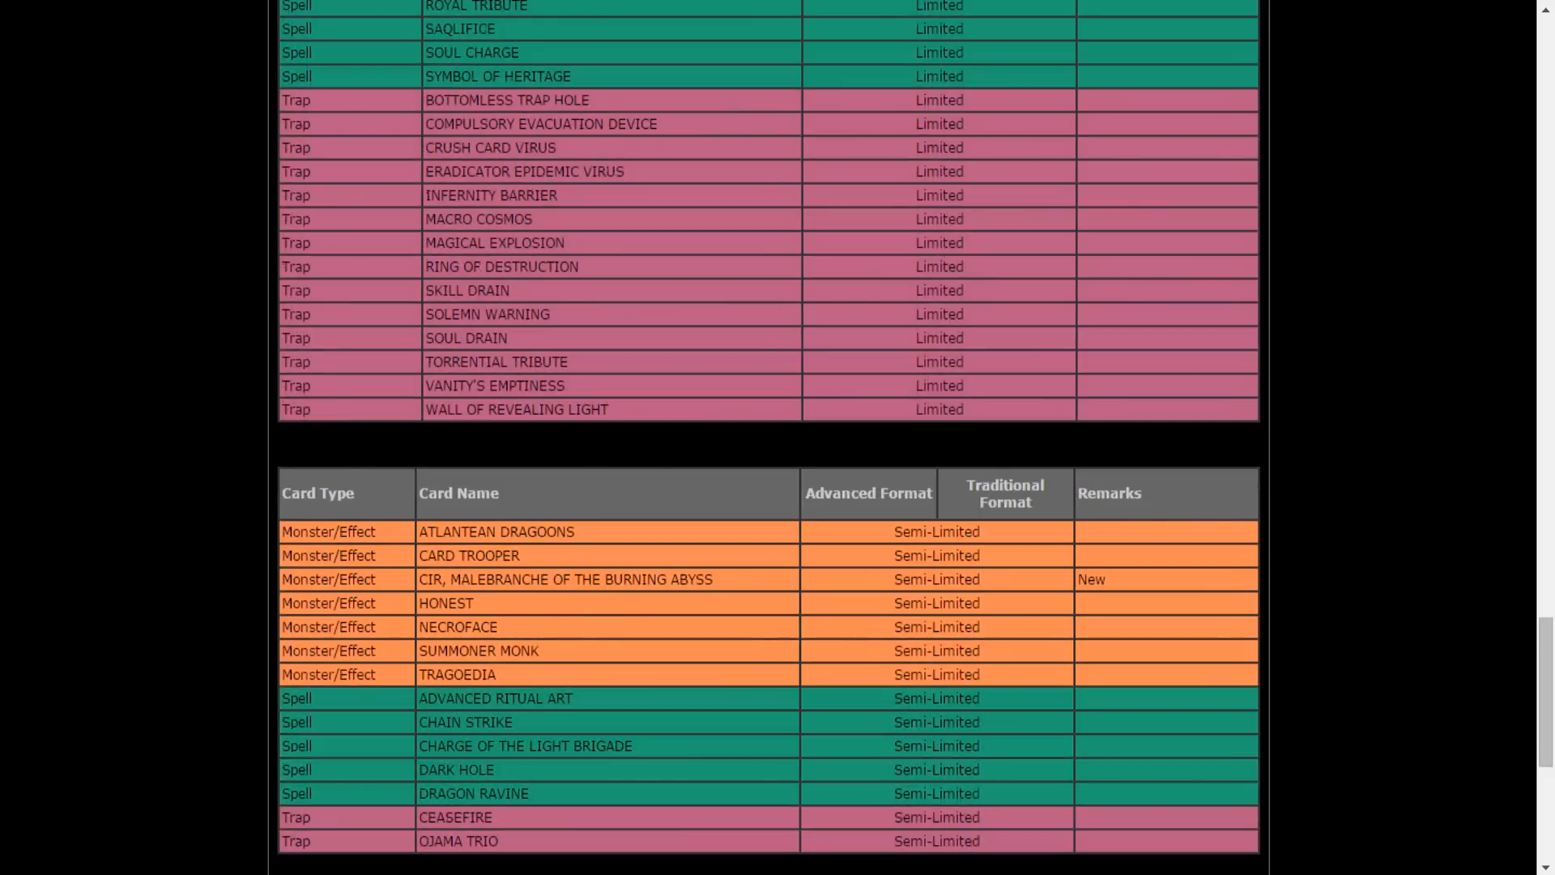
# Highlight CIR, MALEBRANCHE OF THE BURNING ABYSS, then read the No Longer On List table
pyautogui.moveTo(533, 580); pyautogui.dragTo(711, 580)
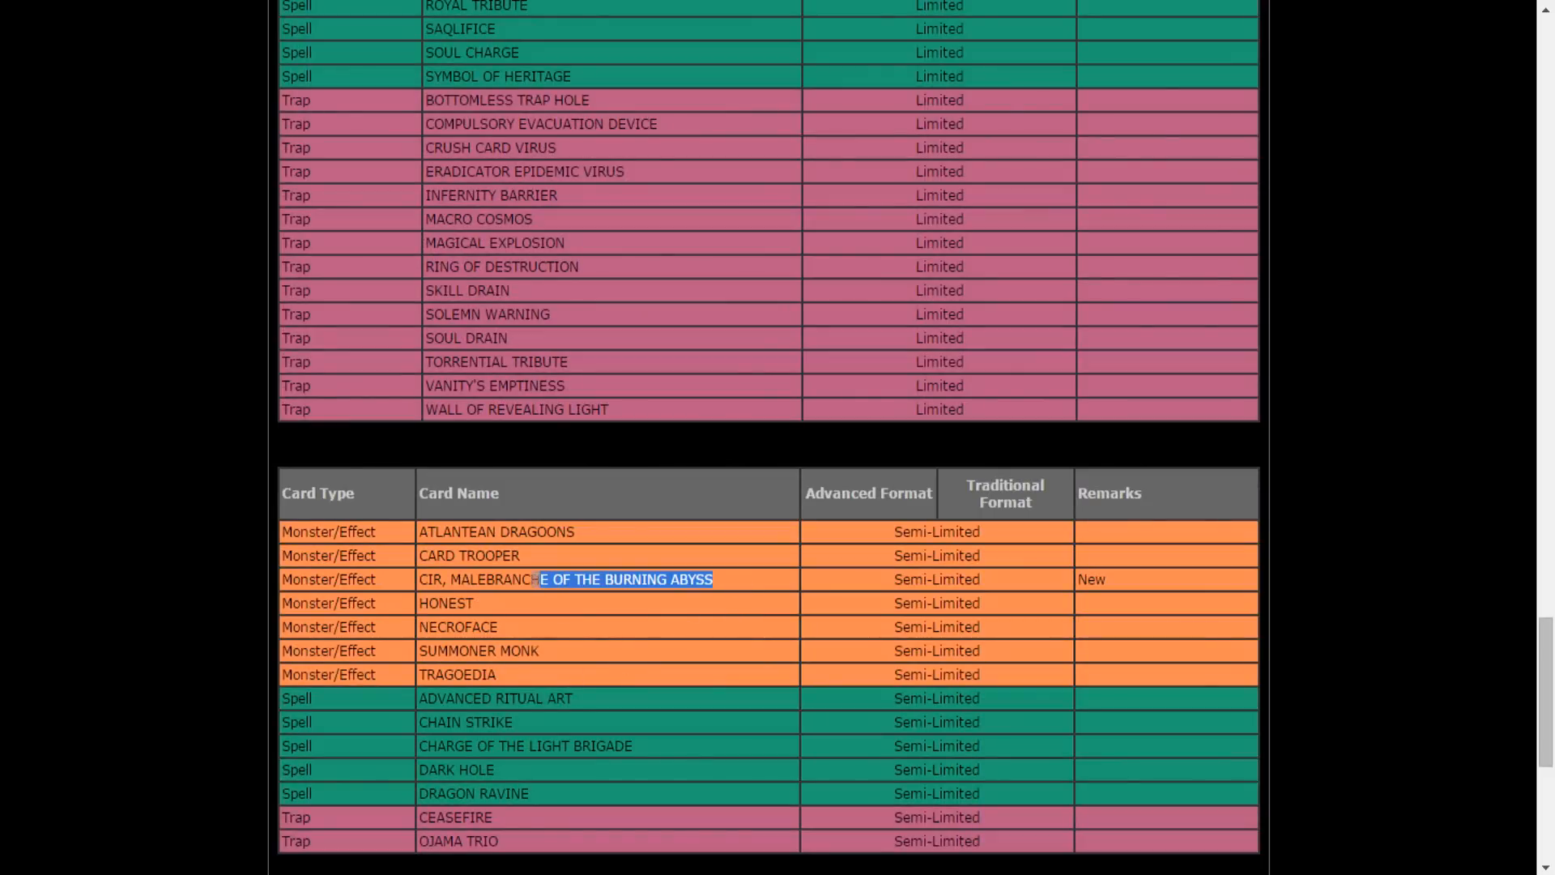
pyautogui.scroll(-3)
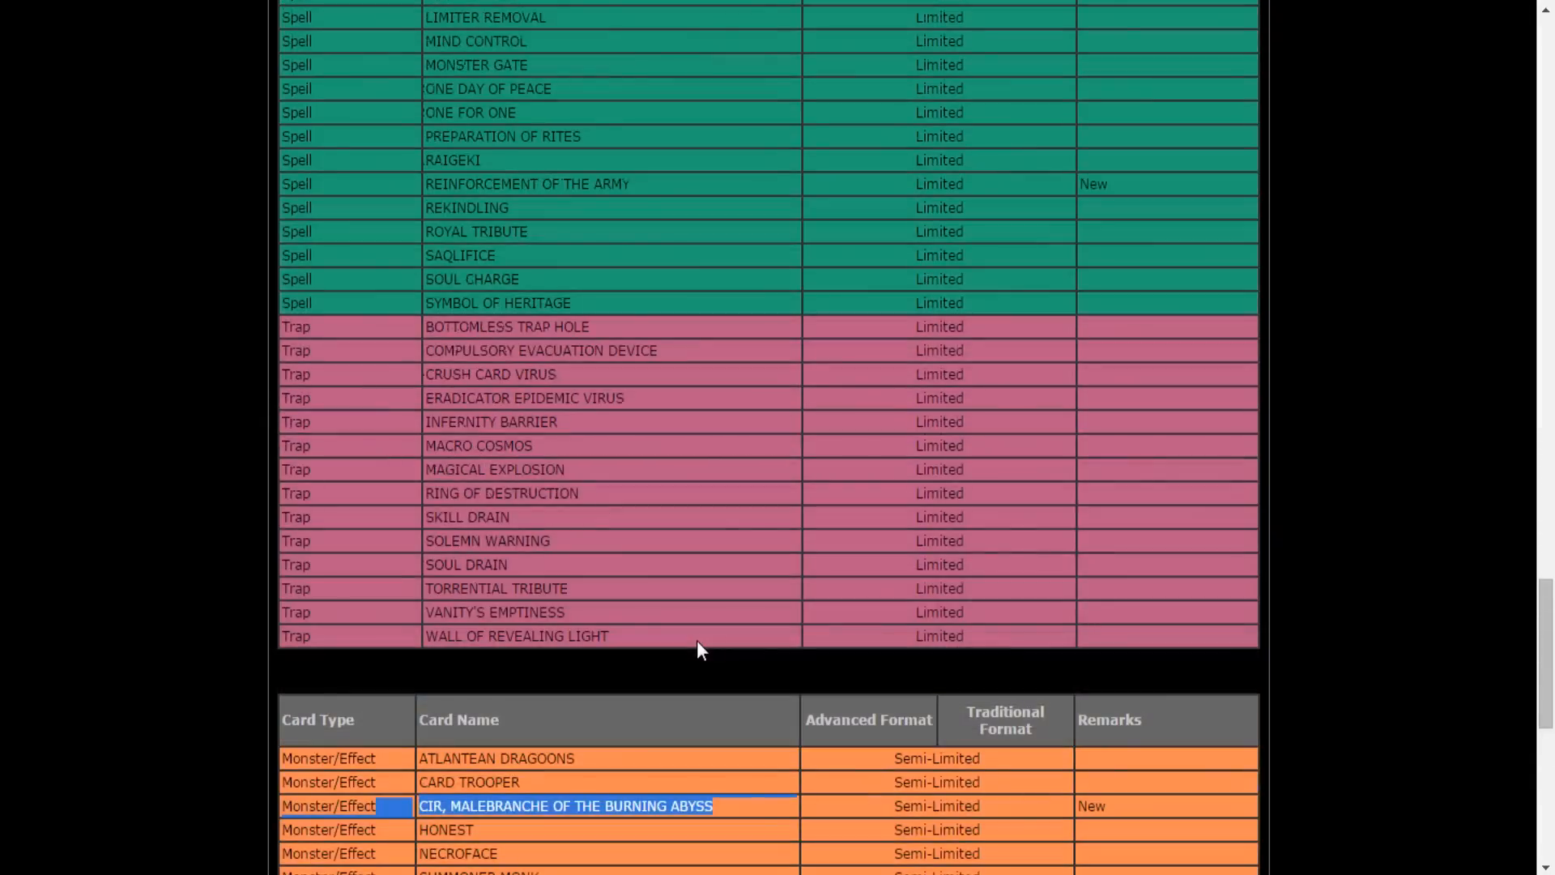
pyautogui.scroll(-3)
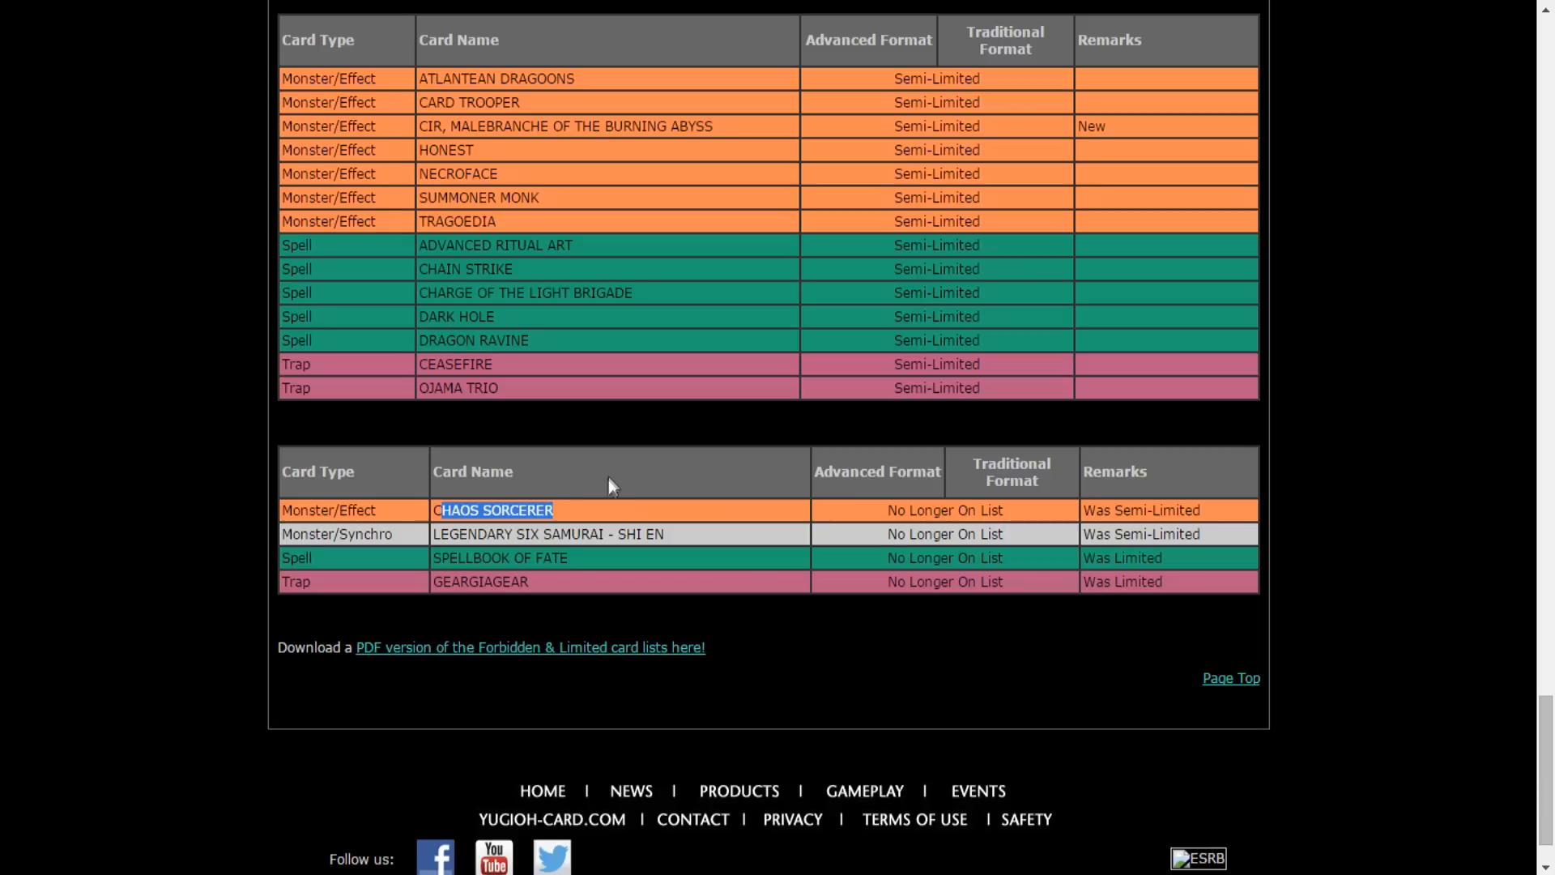
pyautogui.scroll(3)
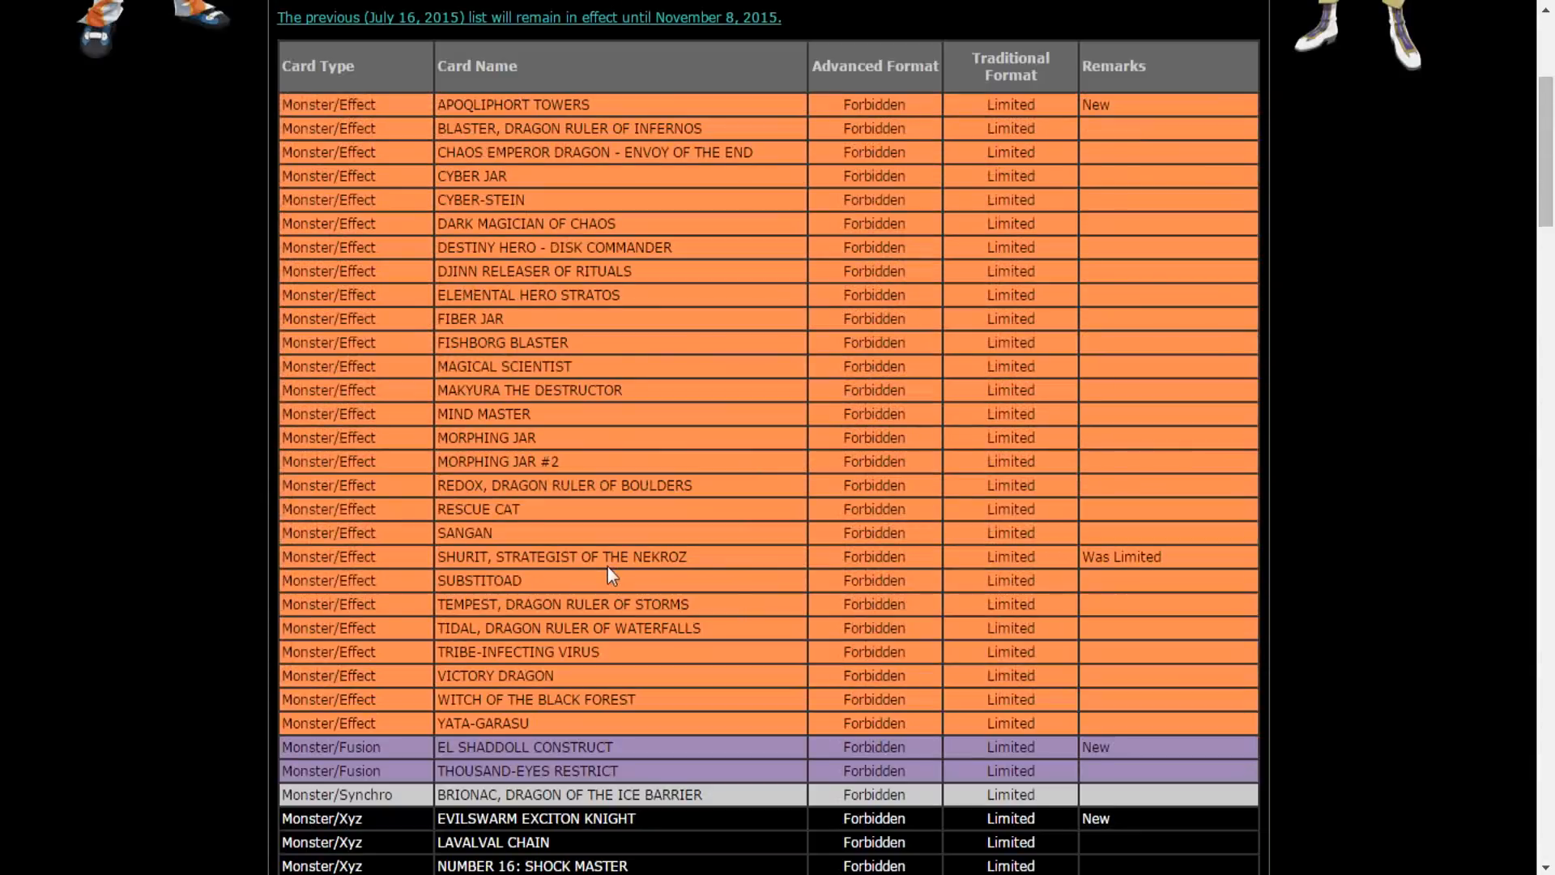
# Highlight EVILSWARM EXCITON KNIGHT among the Forbidden Xyz monsters
pyautogui.scroll(-3)
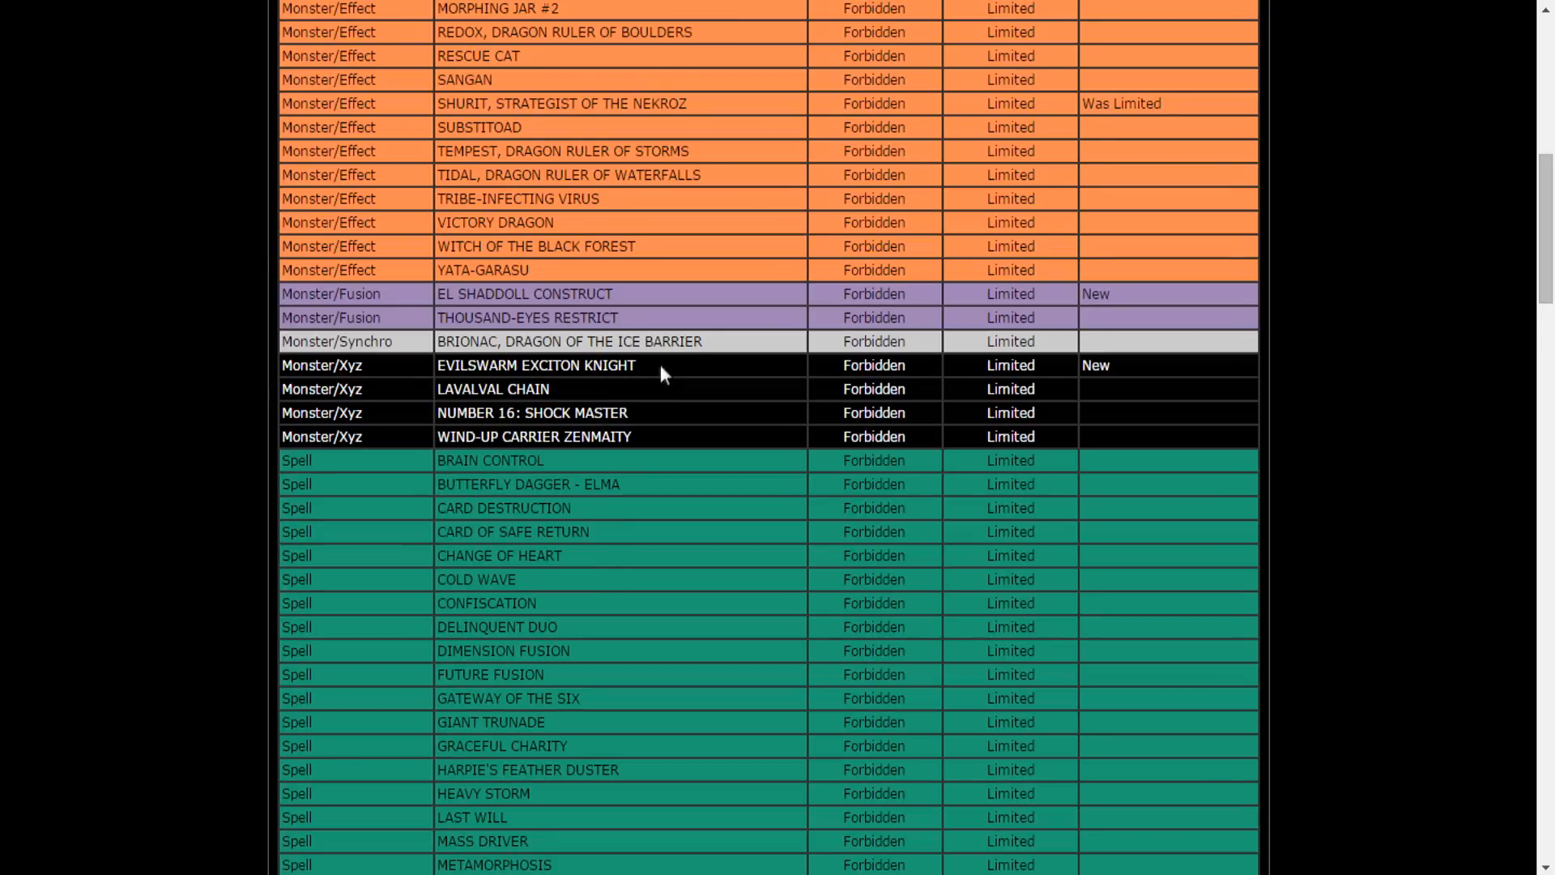
pyautogui.doubleClick(535, 364)
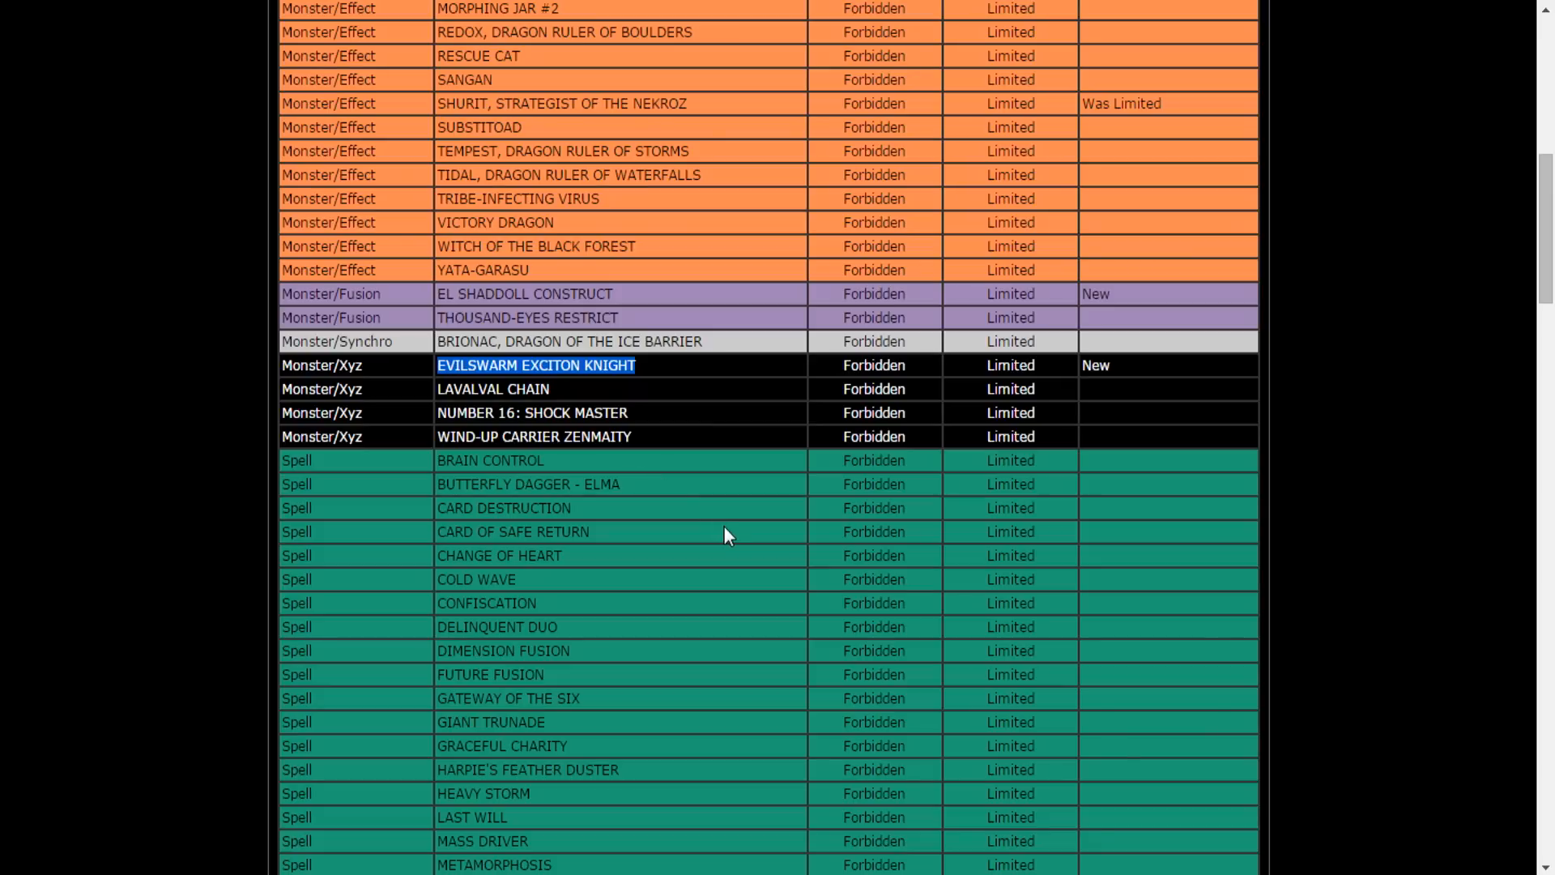
pyautogui.moveTo(738, 525)
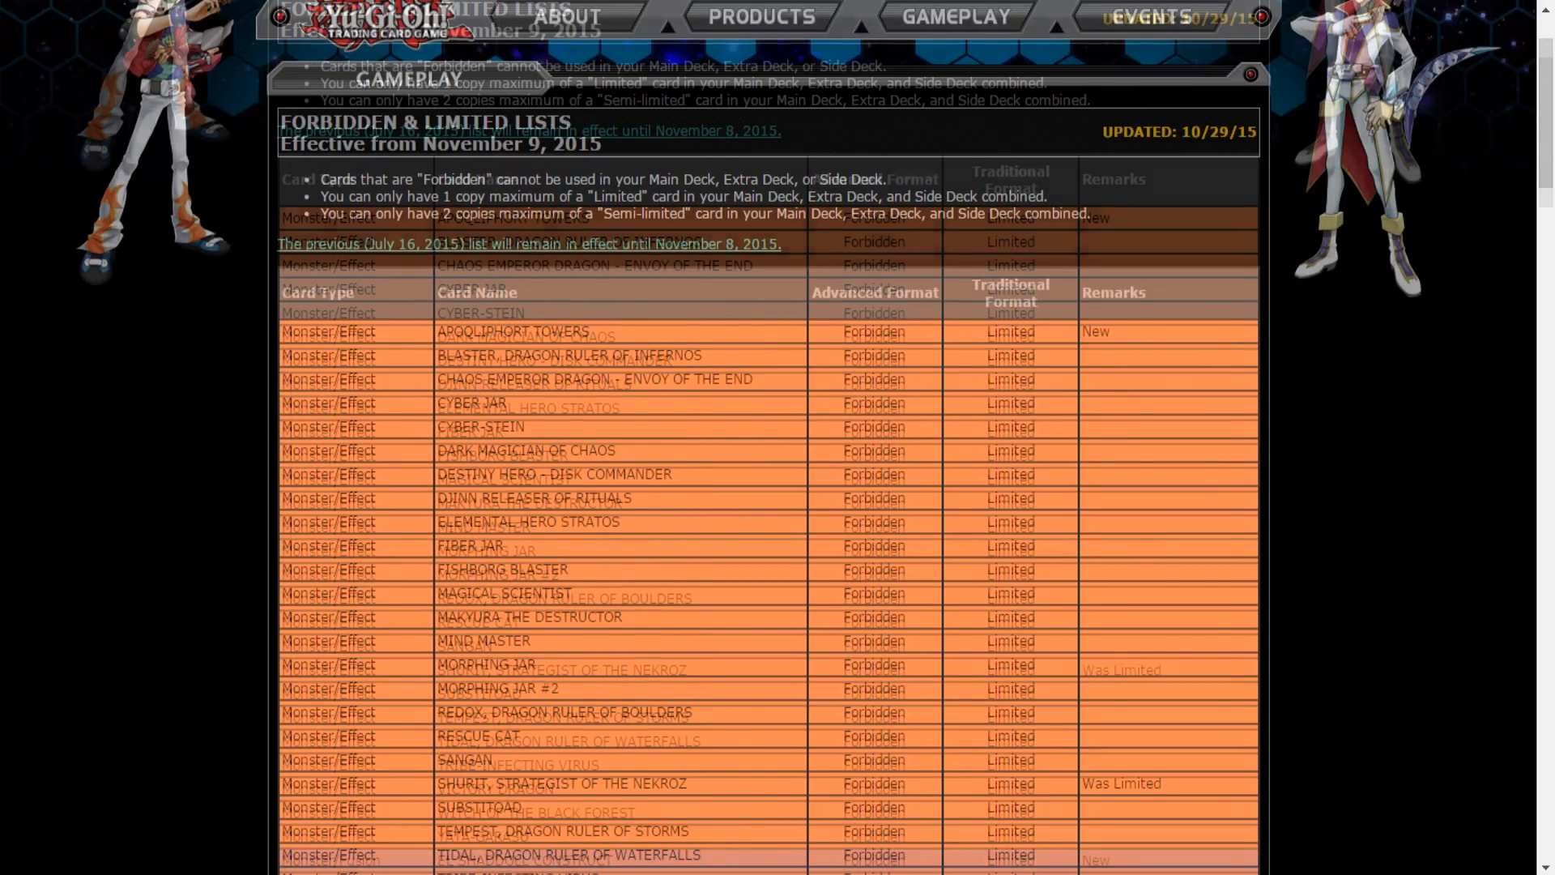
pyautogui.scroll(-3)
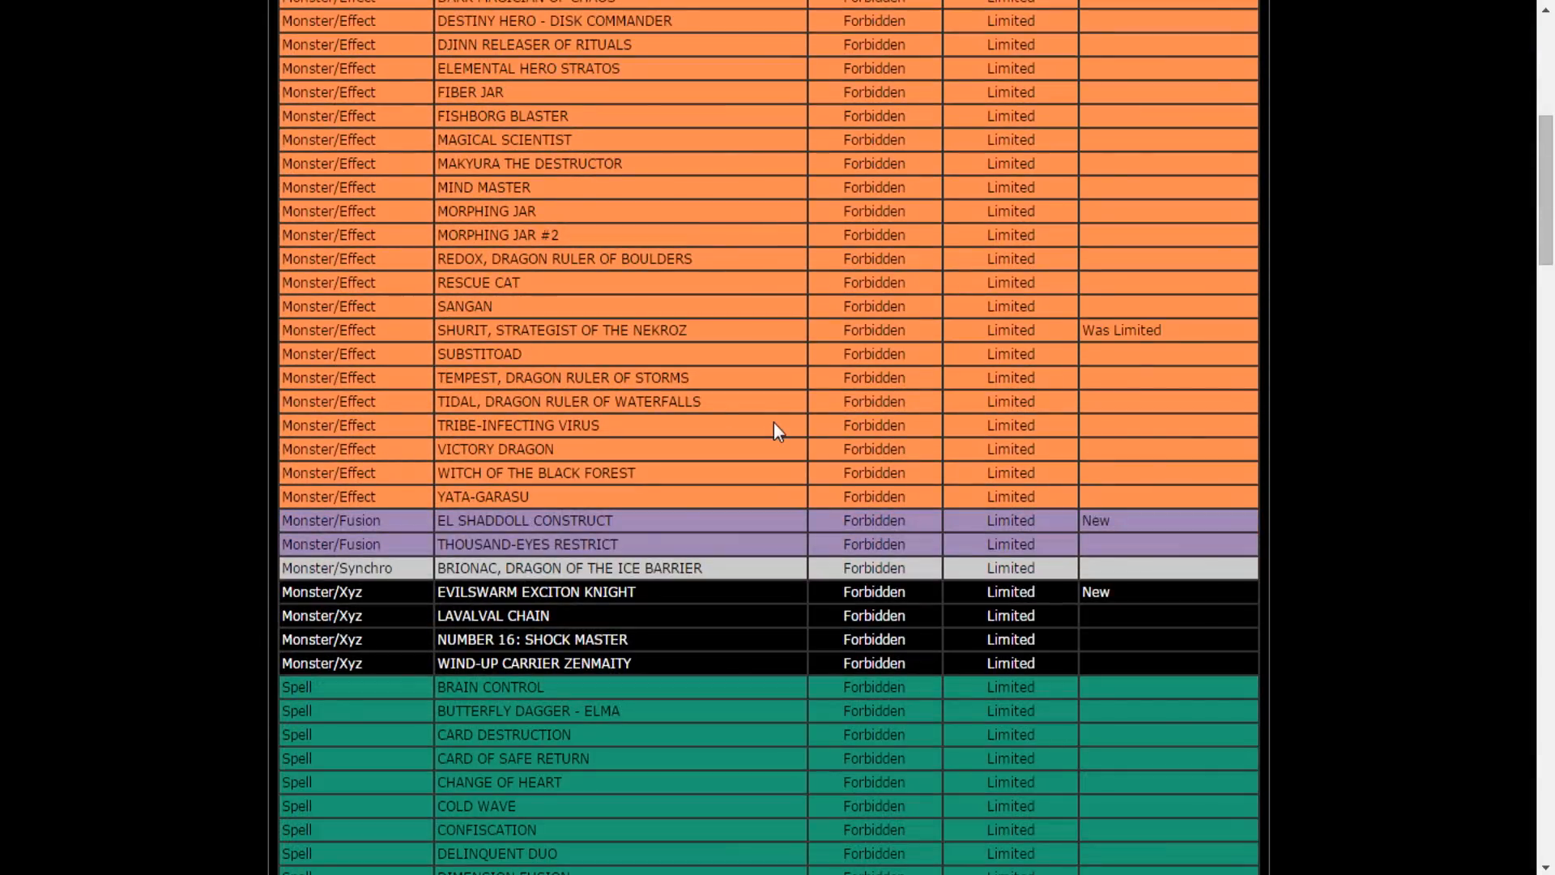
pyautogui.scroll(-3)
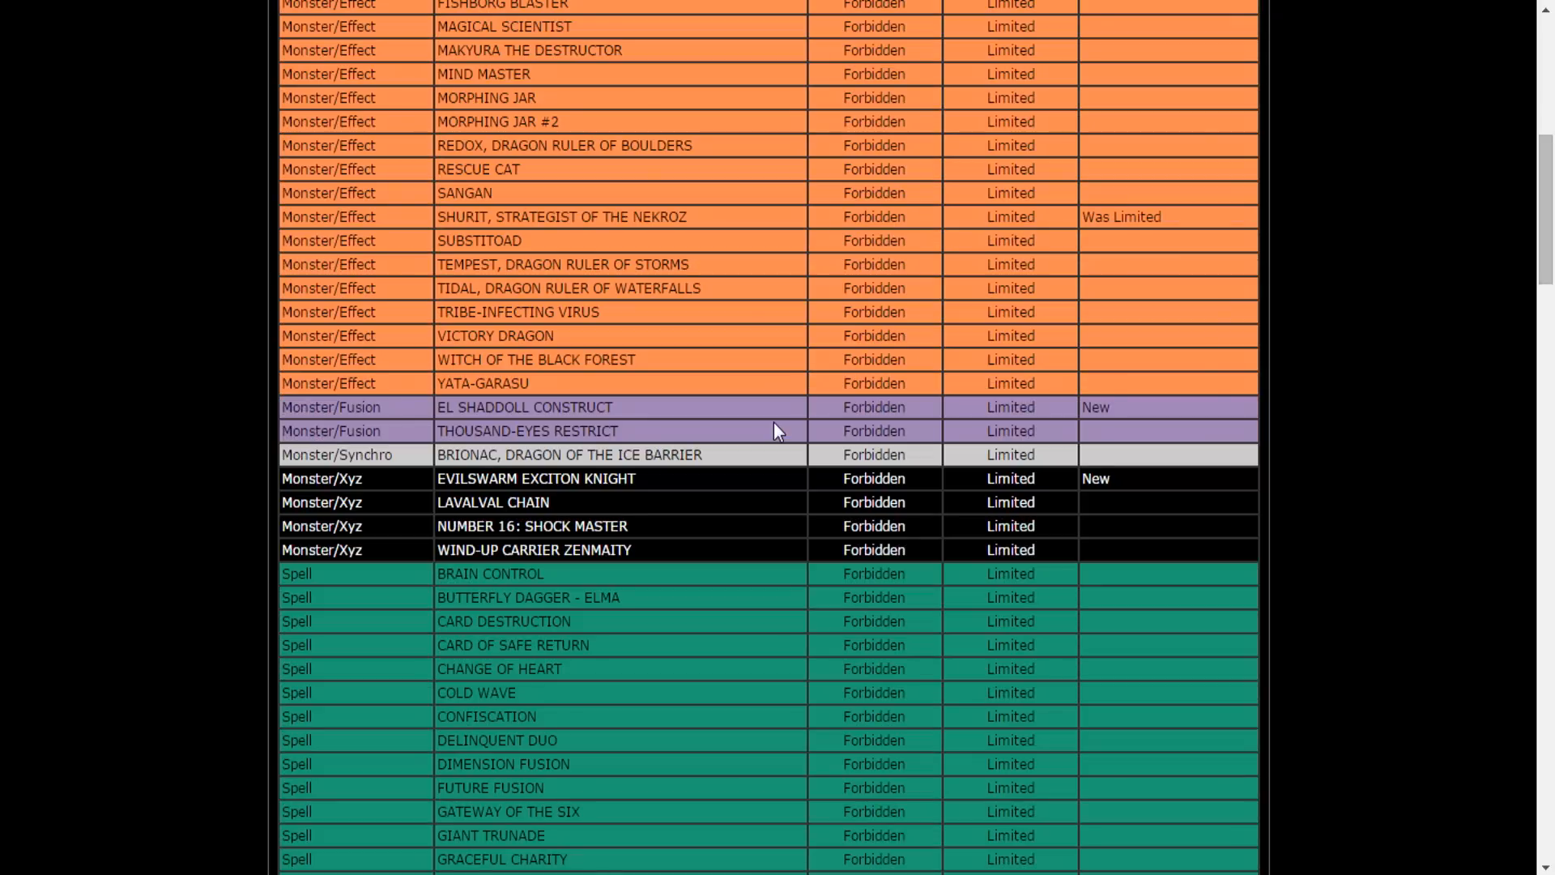
pyautogui.scroll(-3)
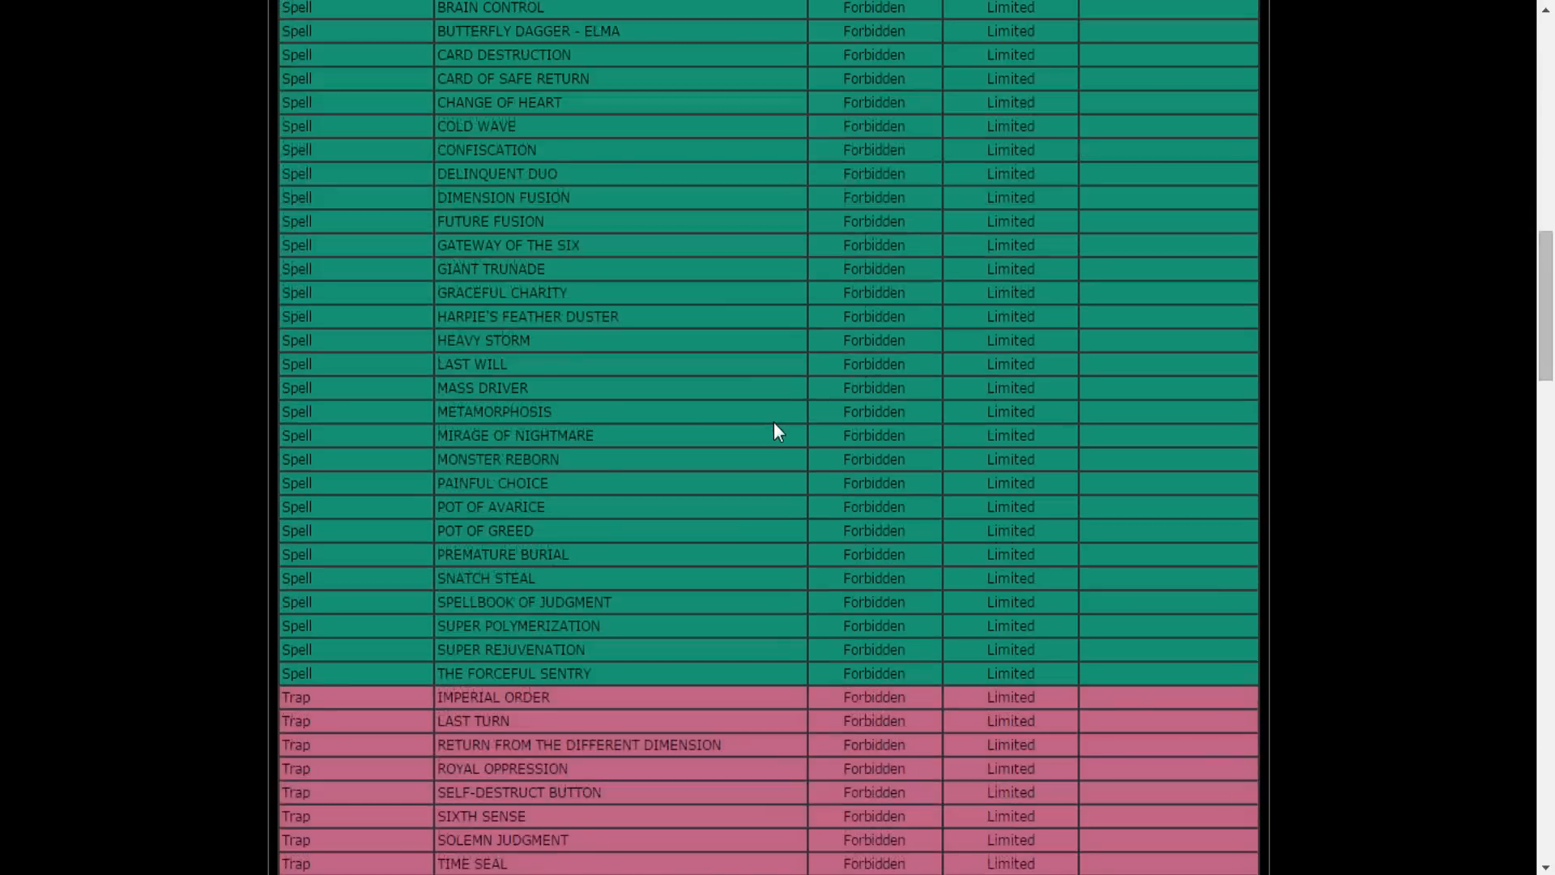
pyautogui.scroll(3)
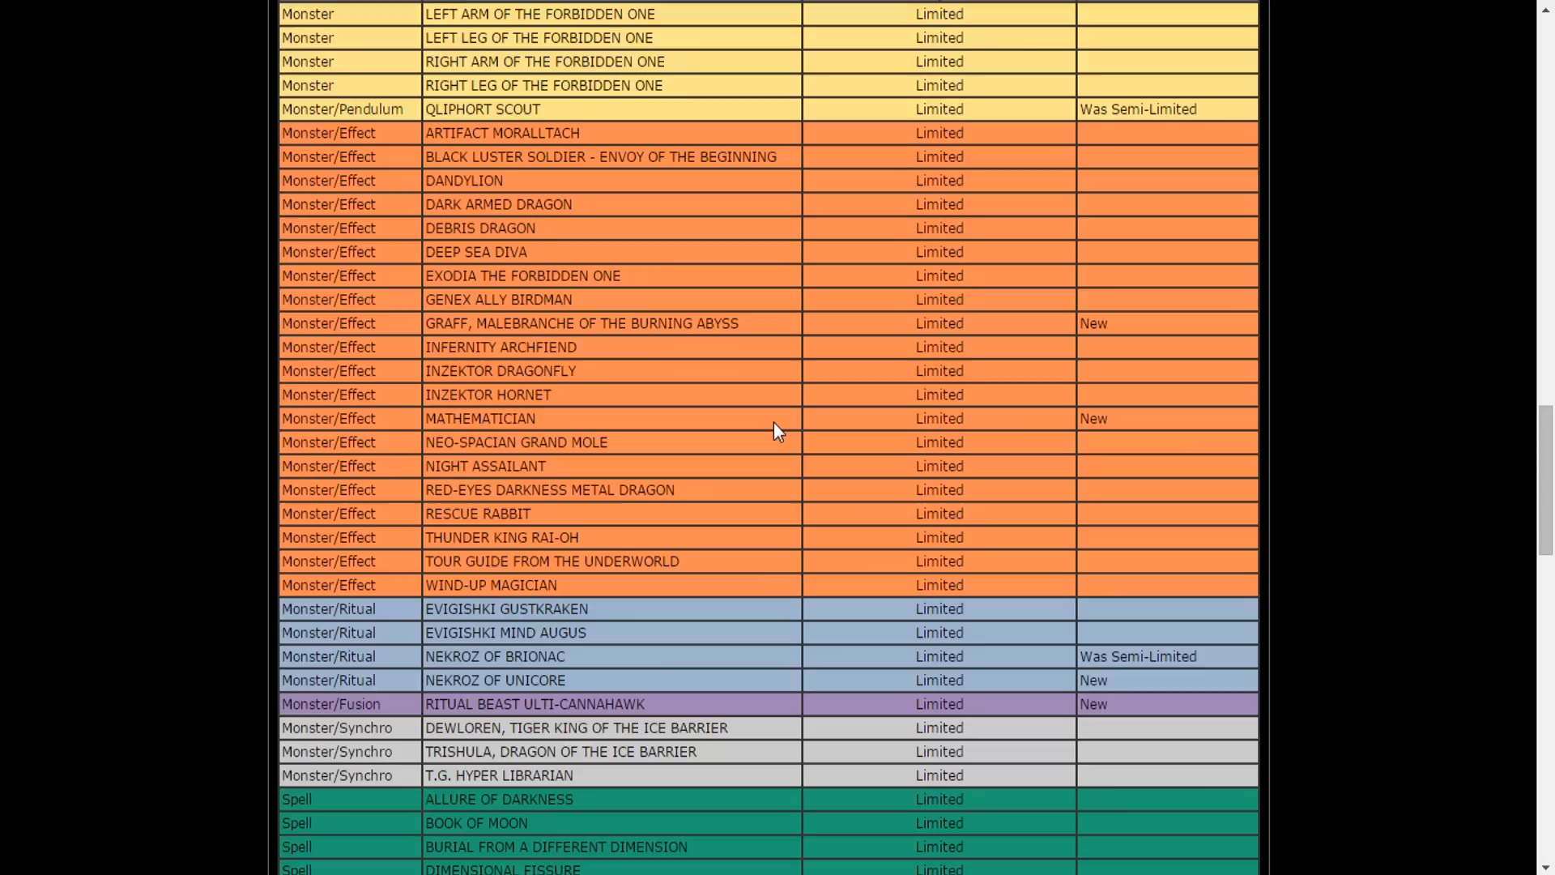
pyautogui.moveTo(483, 701)
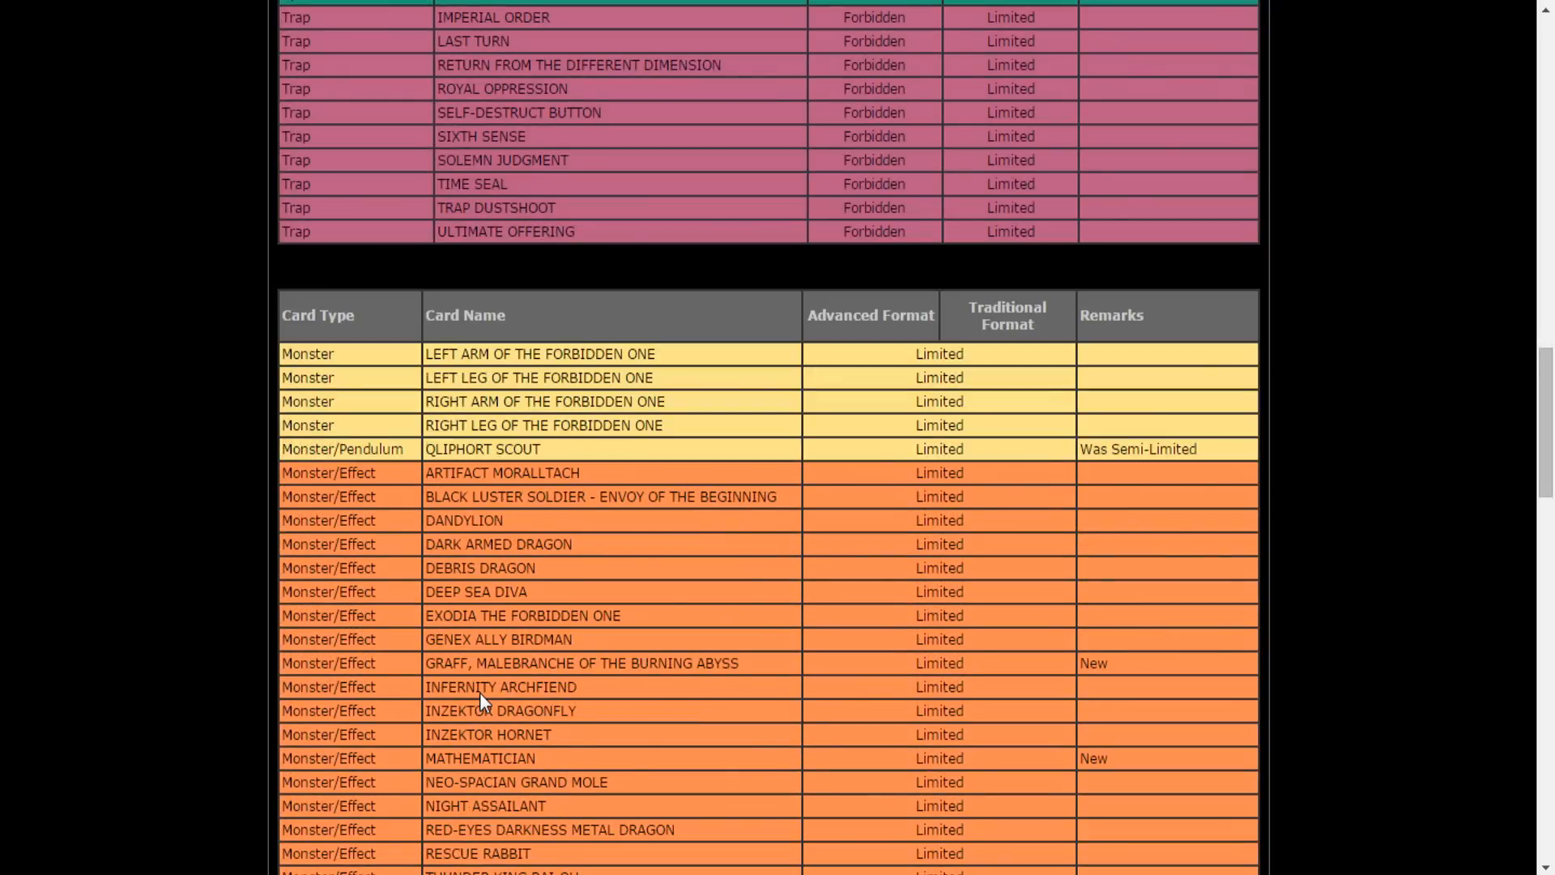
pyautogui.scroll(-3)
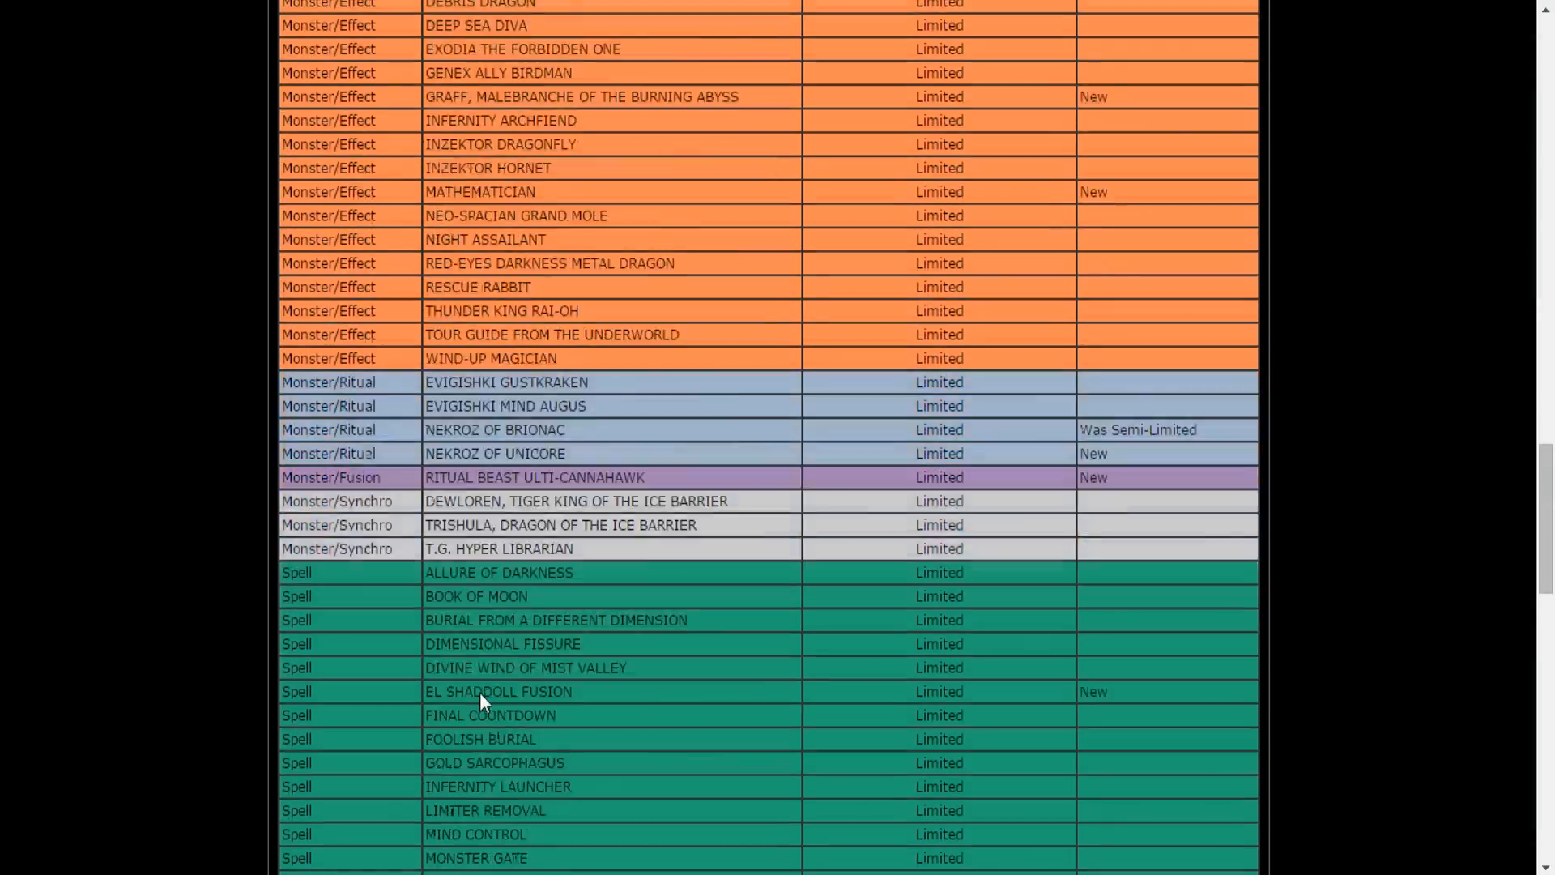
pyautogui.scroll(-3)
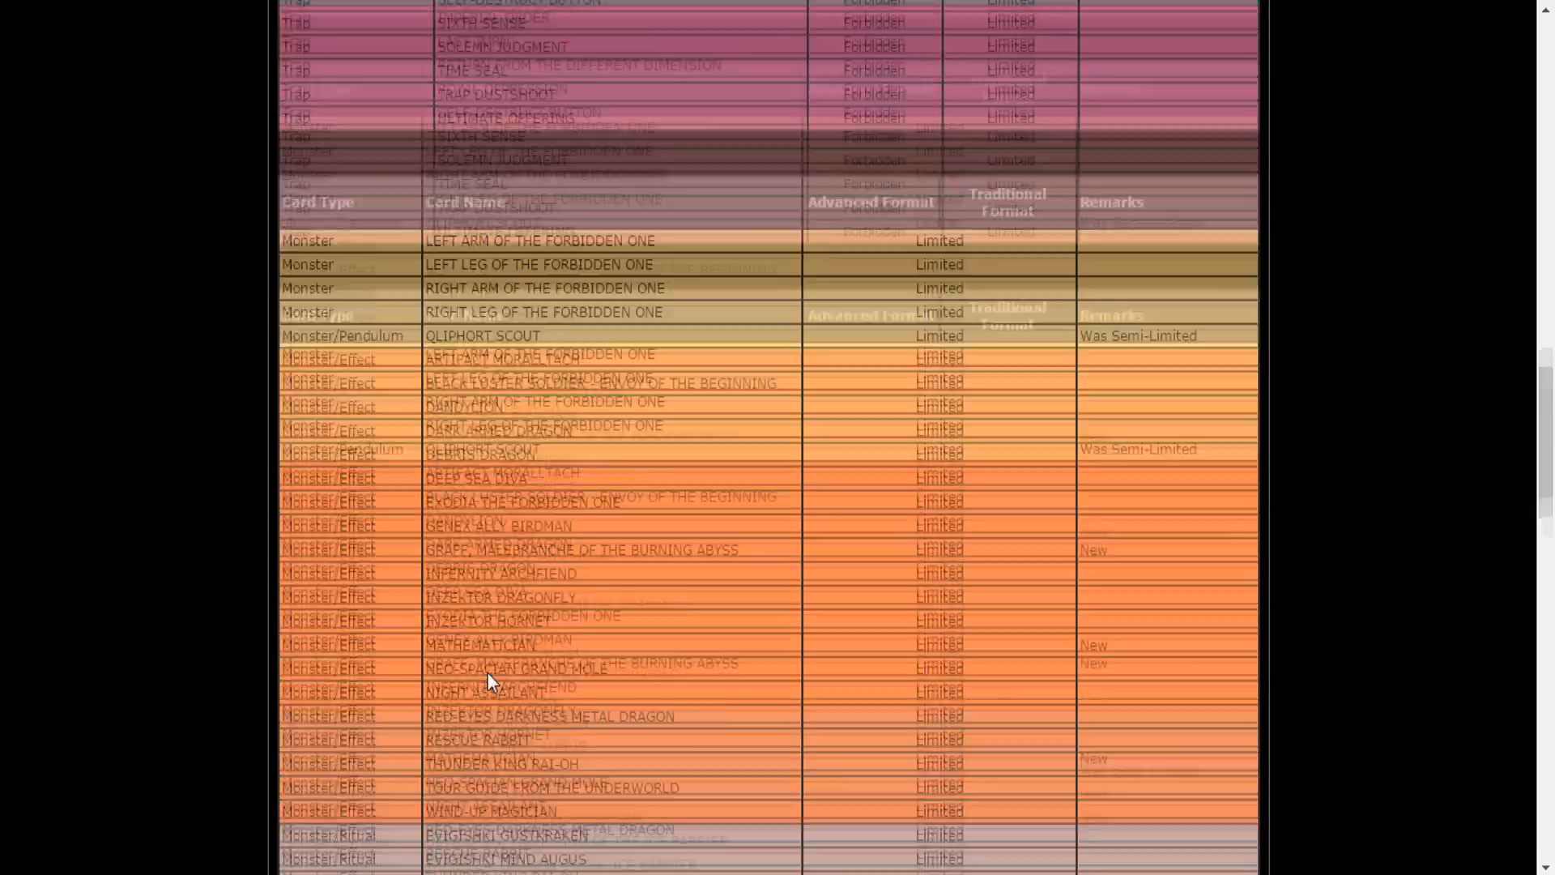
pyautogui.scroll(-3)
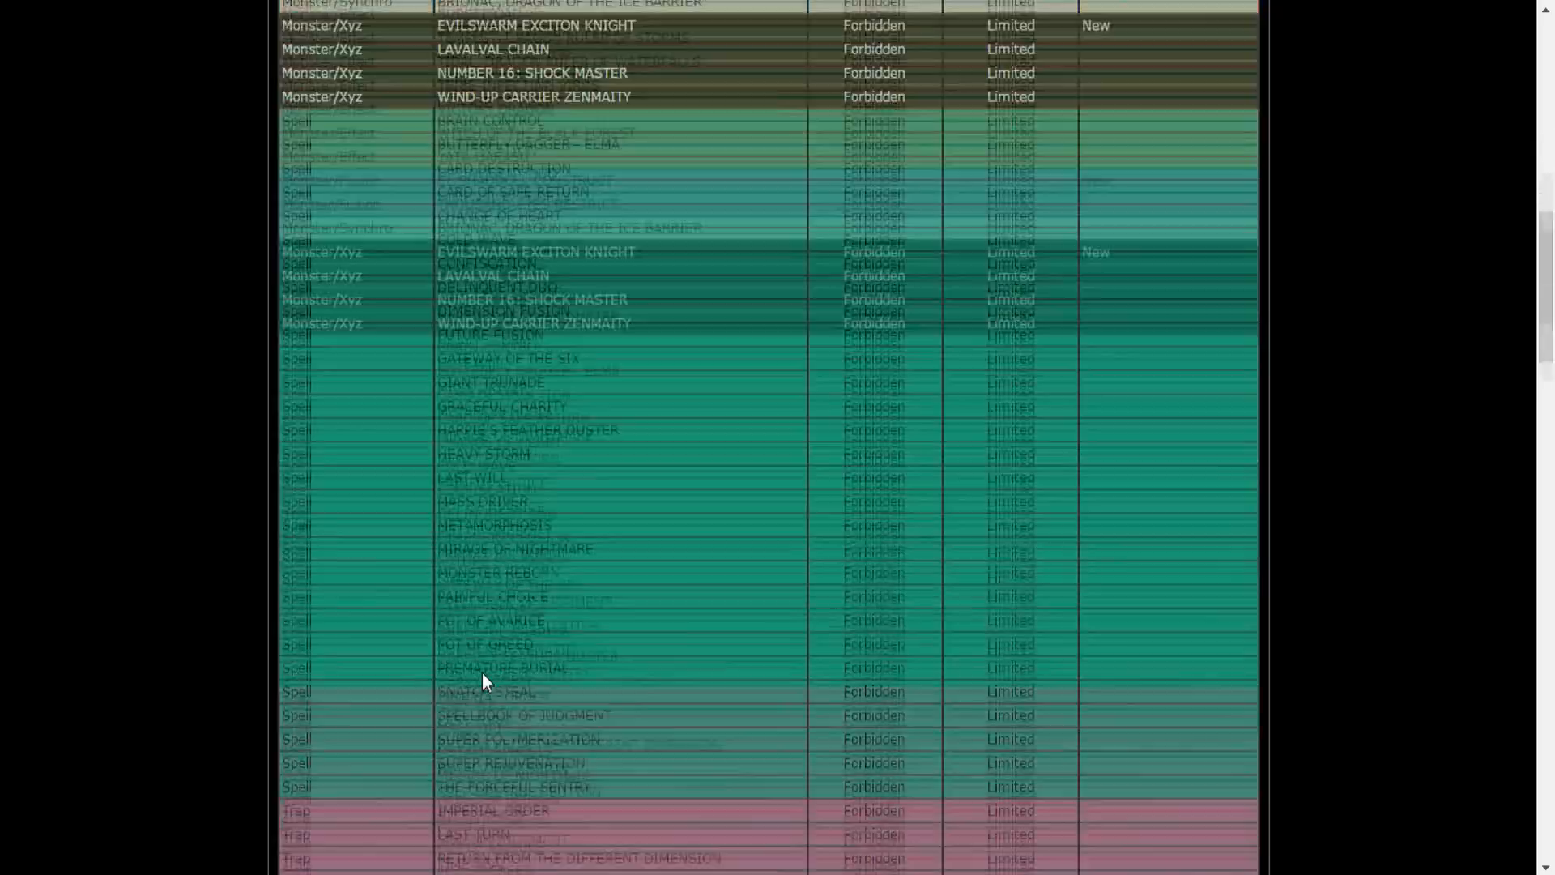
pyautogui.scroll(-3)
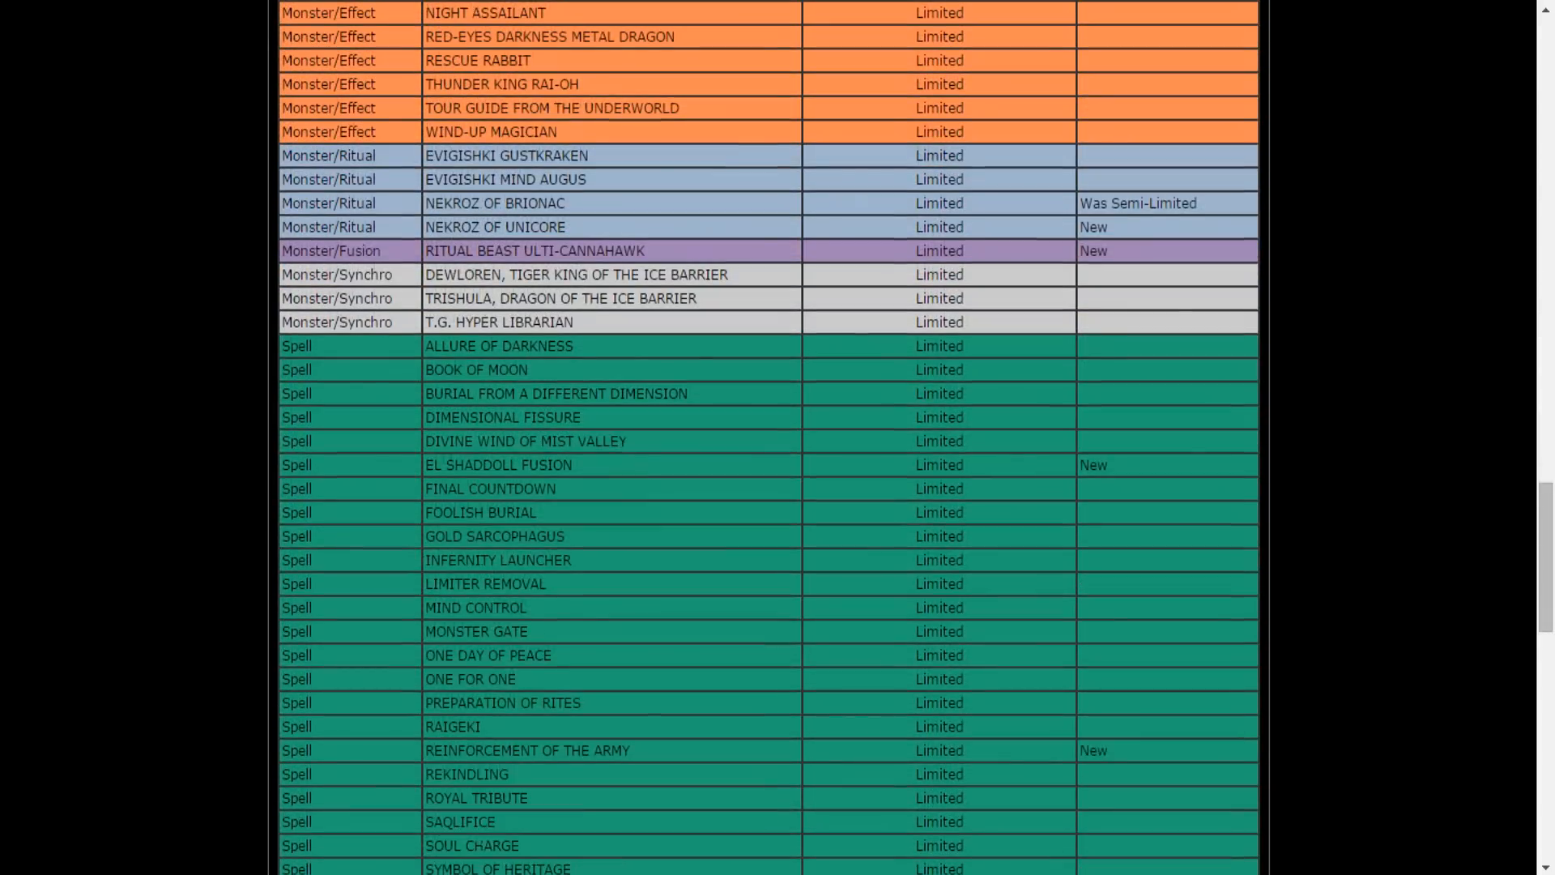
pyautogui.scroll(-3)
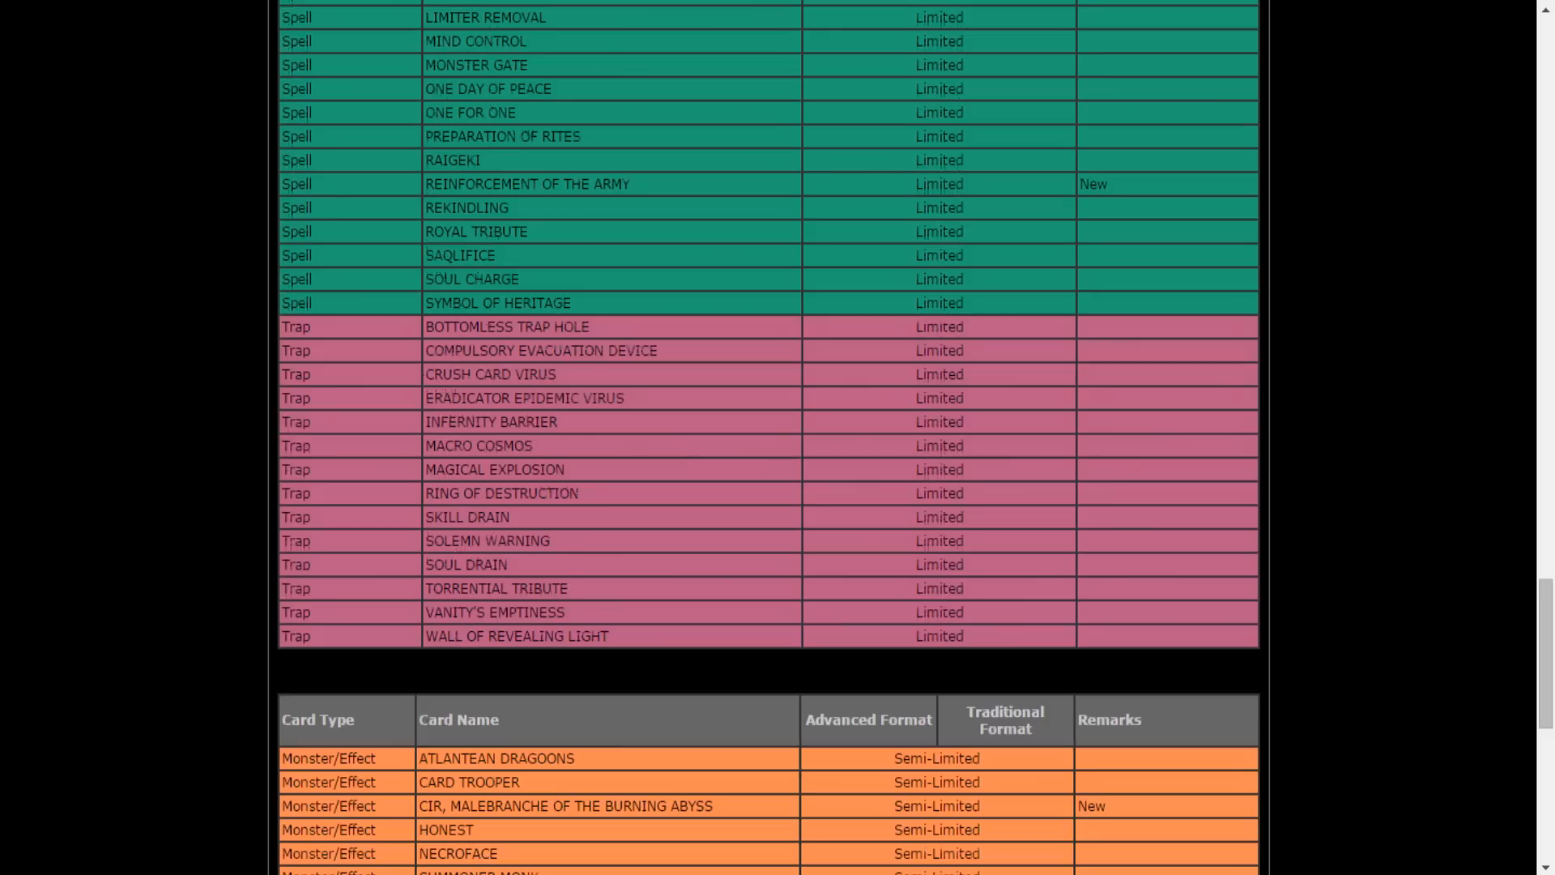
pyautogui.moveTo(486, 682)
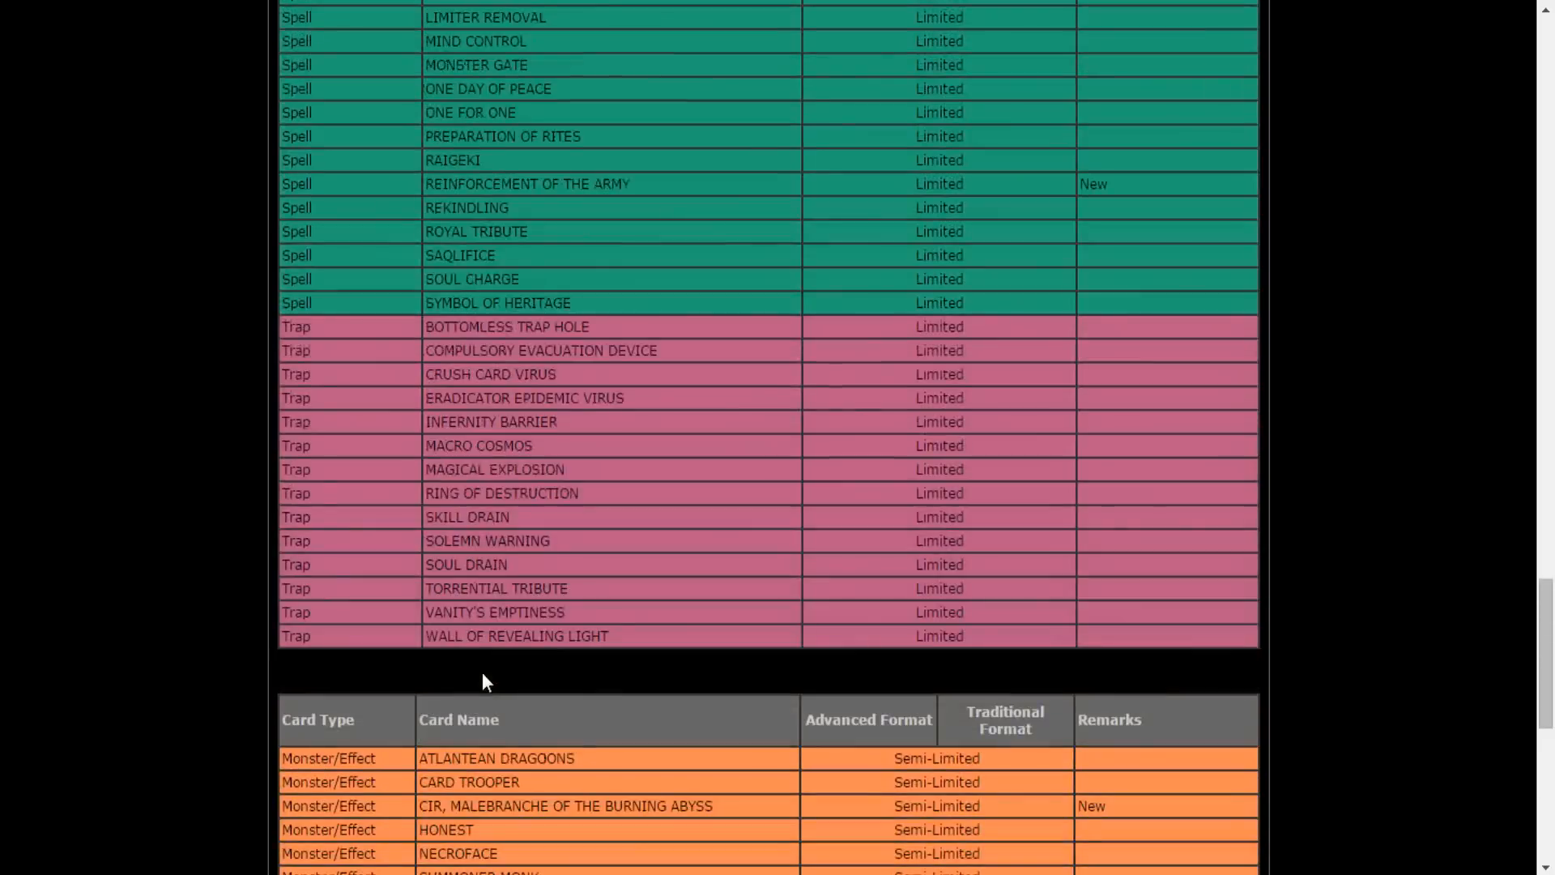